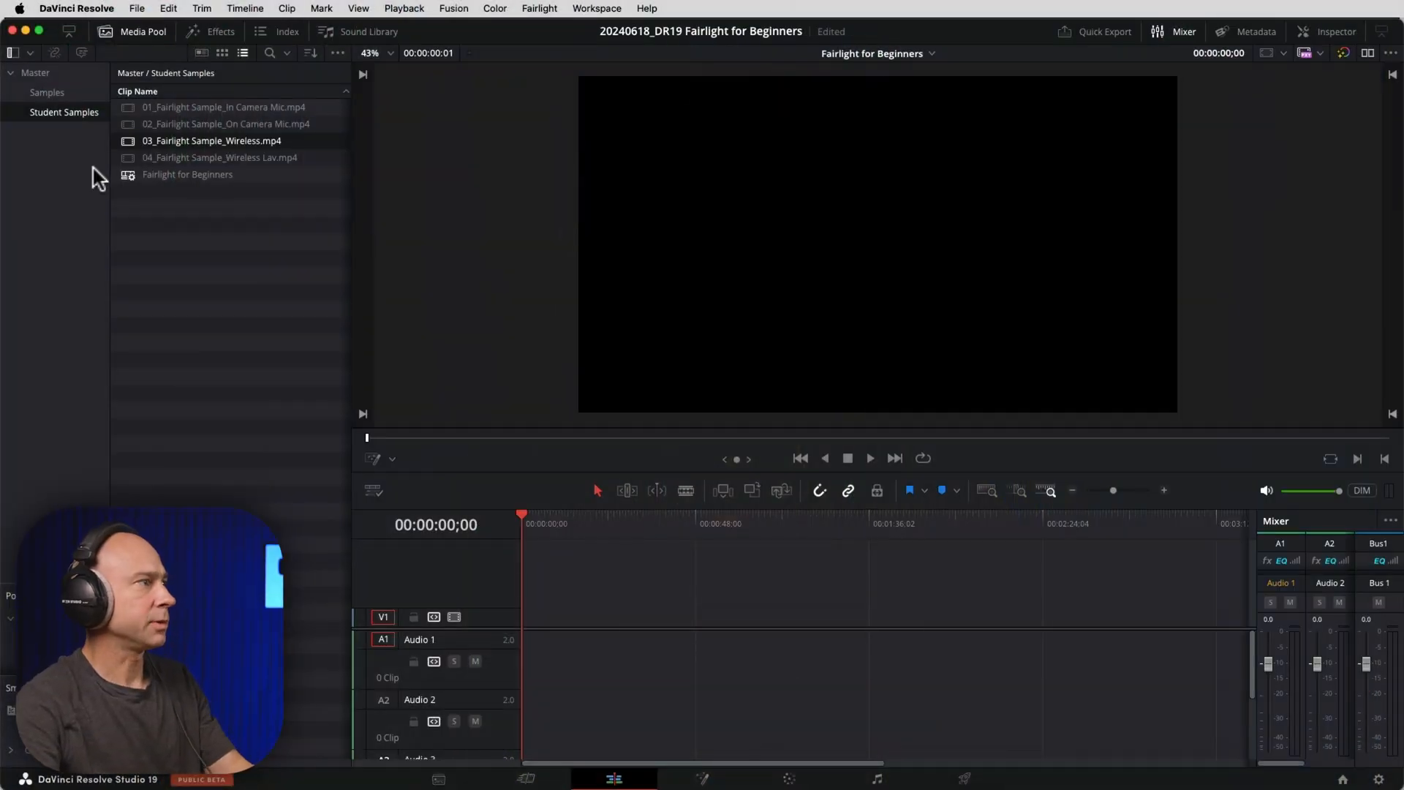
# - Load 03_Fairlight_Sample_Wireless.mp4 from the Media Pool into the source viewer
pyautogui.doubleClick(211, 140)
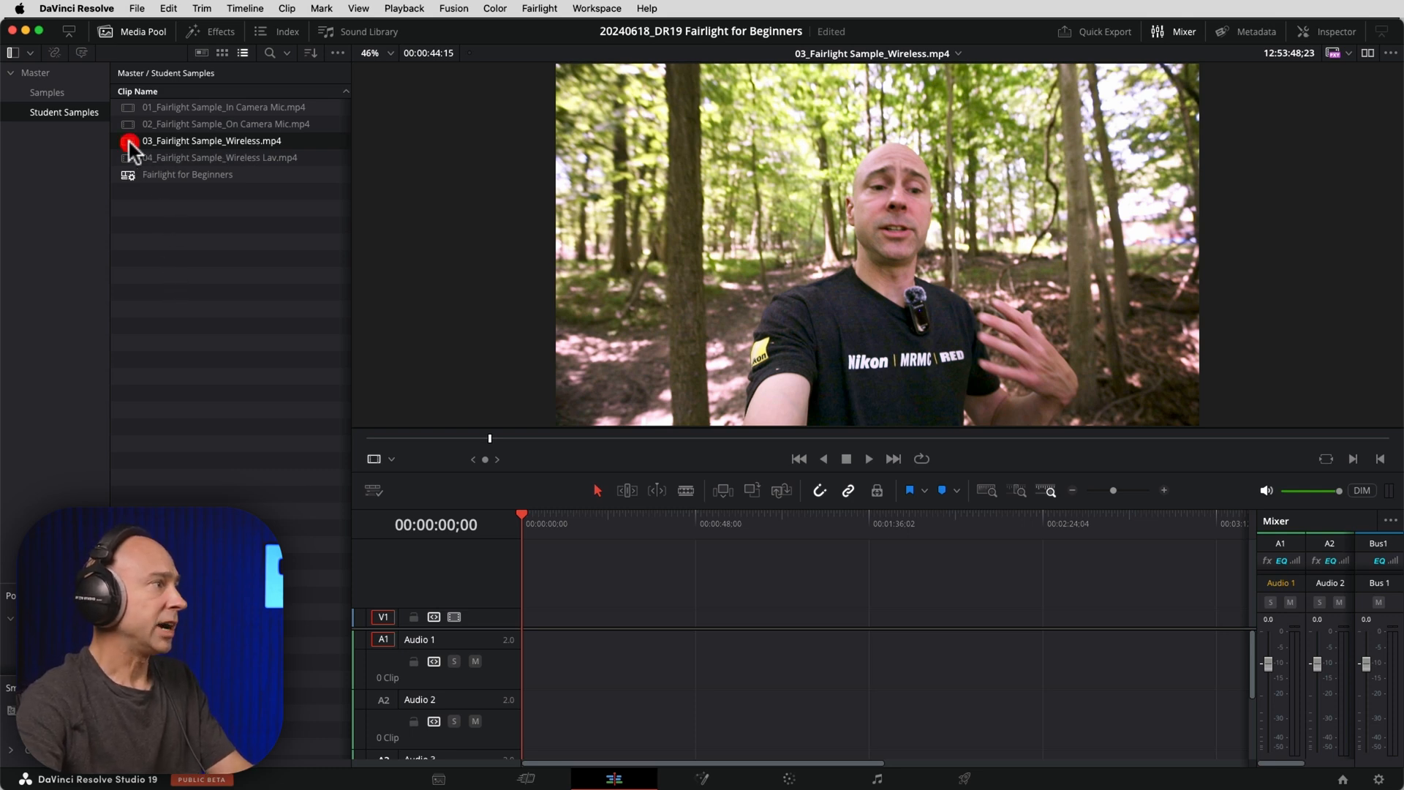
pyautogui.rightClick(210, 140)
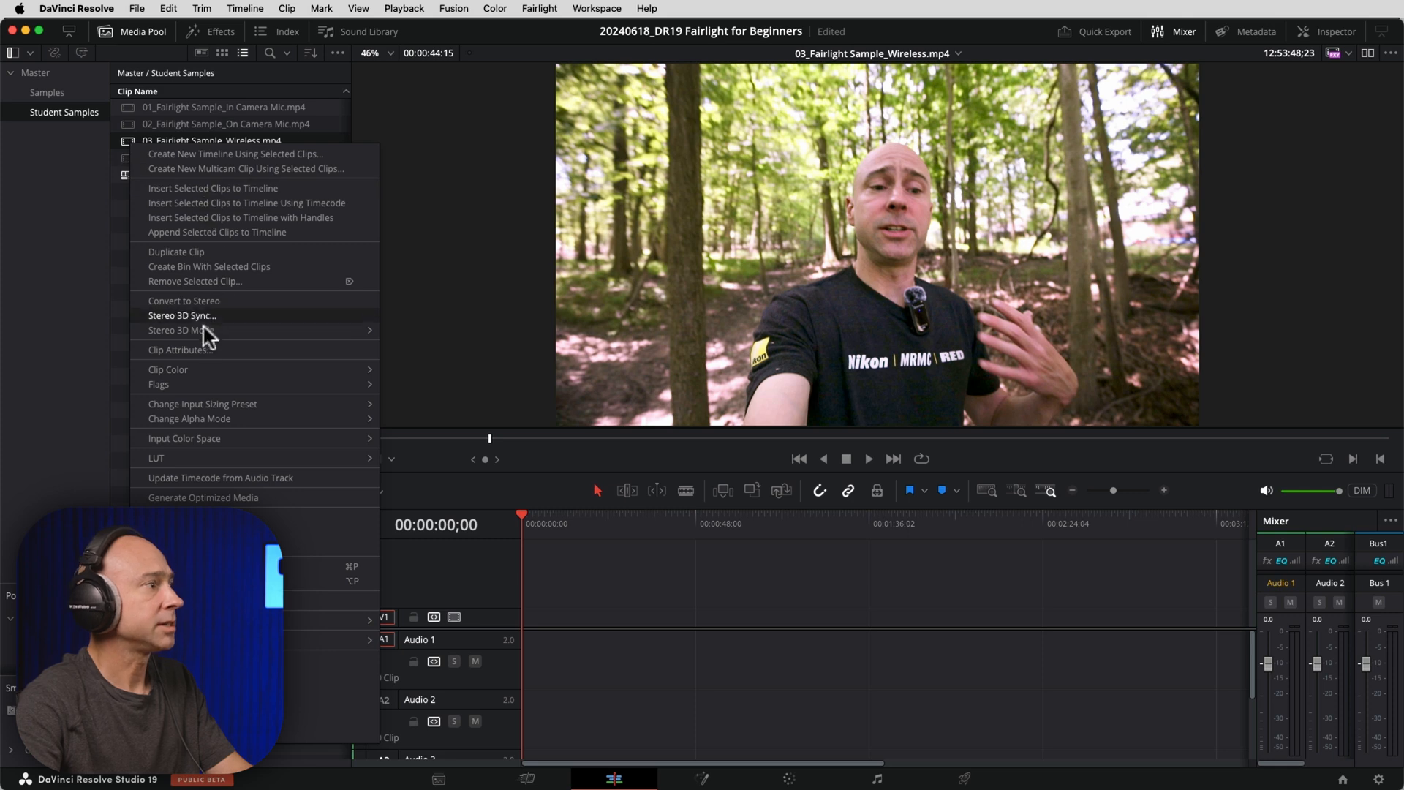
pyautogui.click(179, 350)
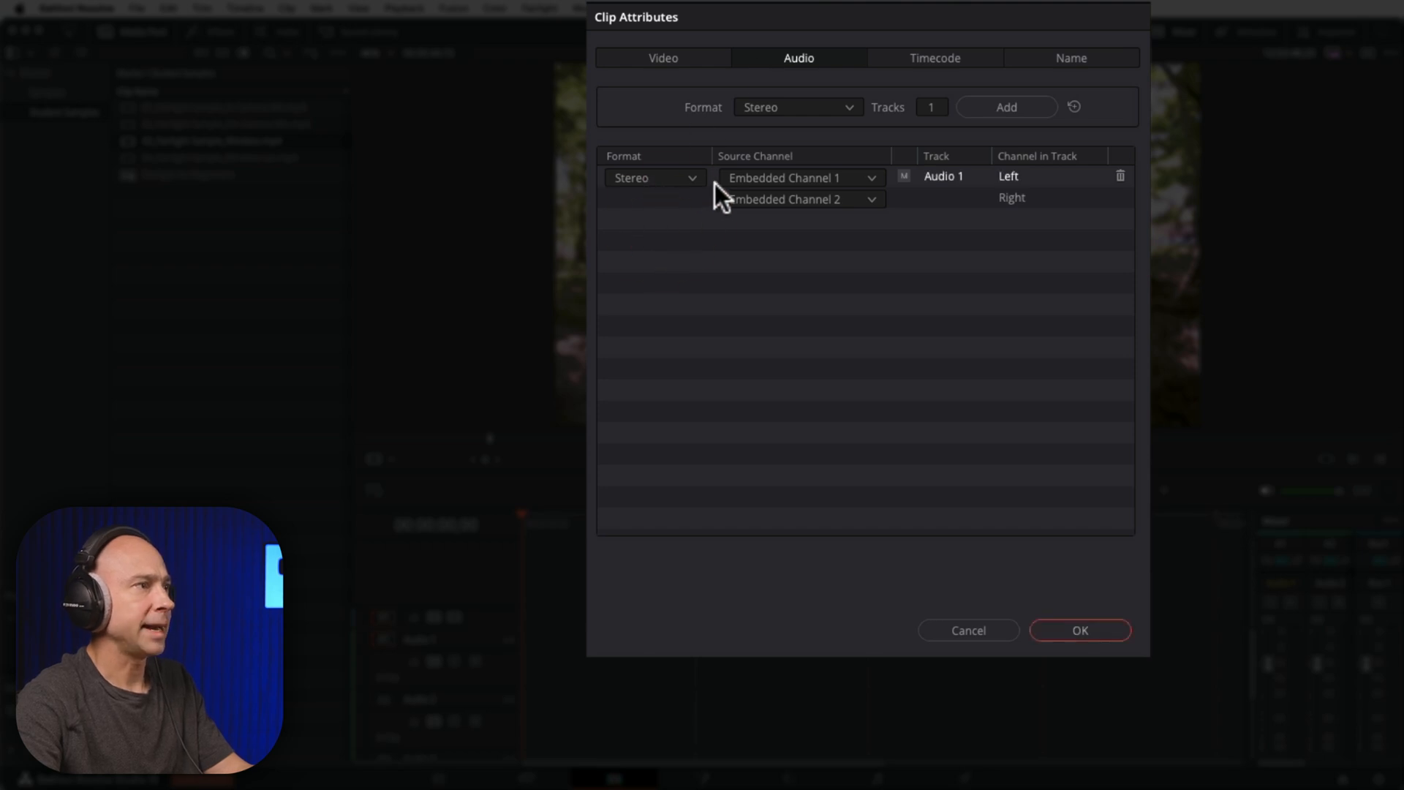
pyautogui.moveTo(851, 189)
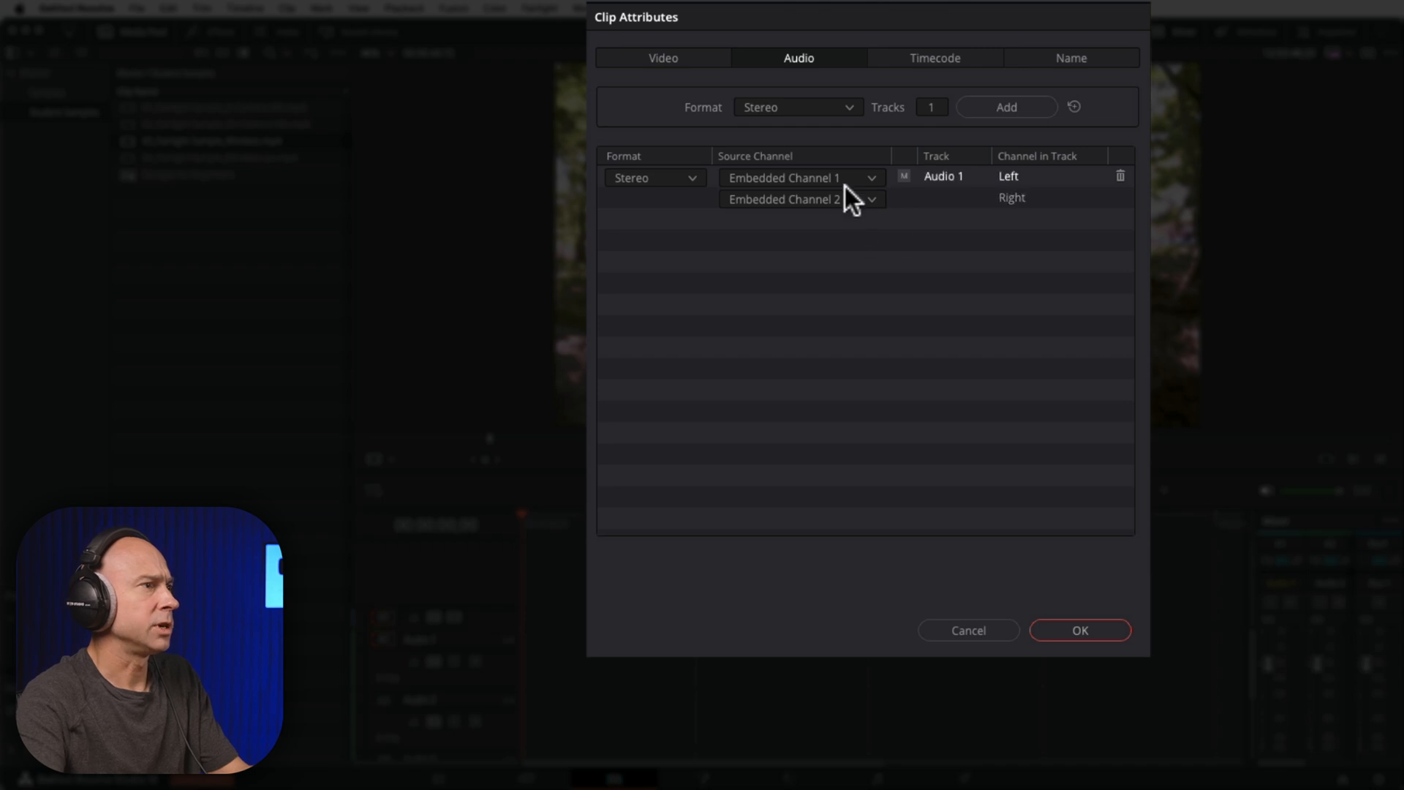
pyautogui.click(797, 177)
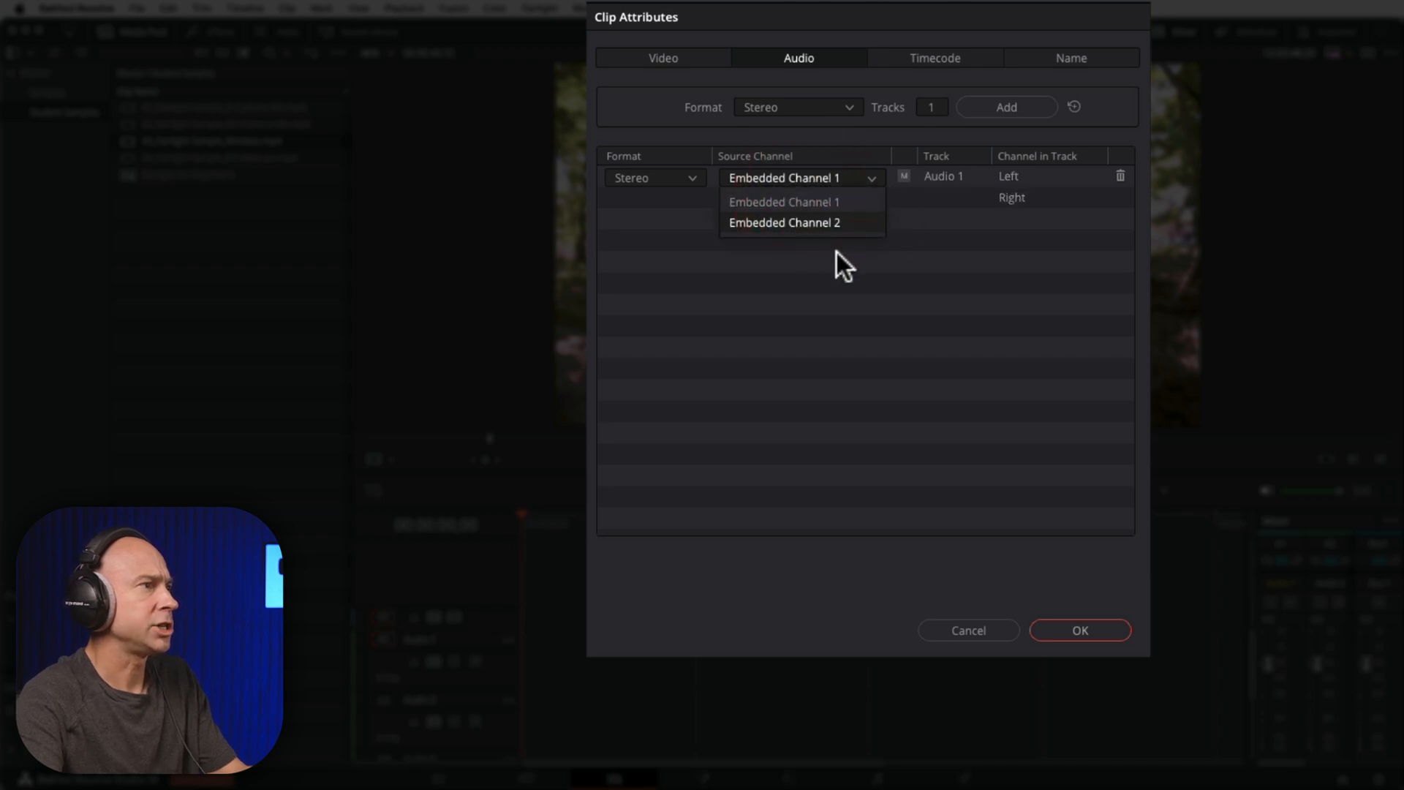
pyautogui.click(784, 222)
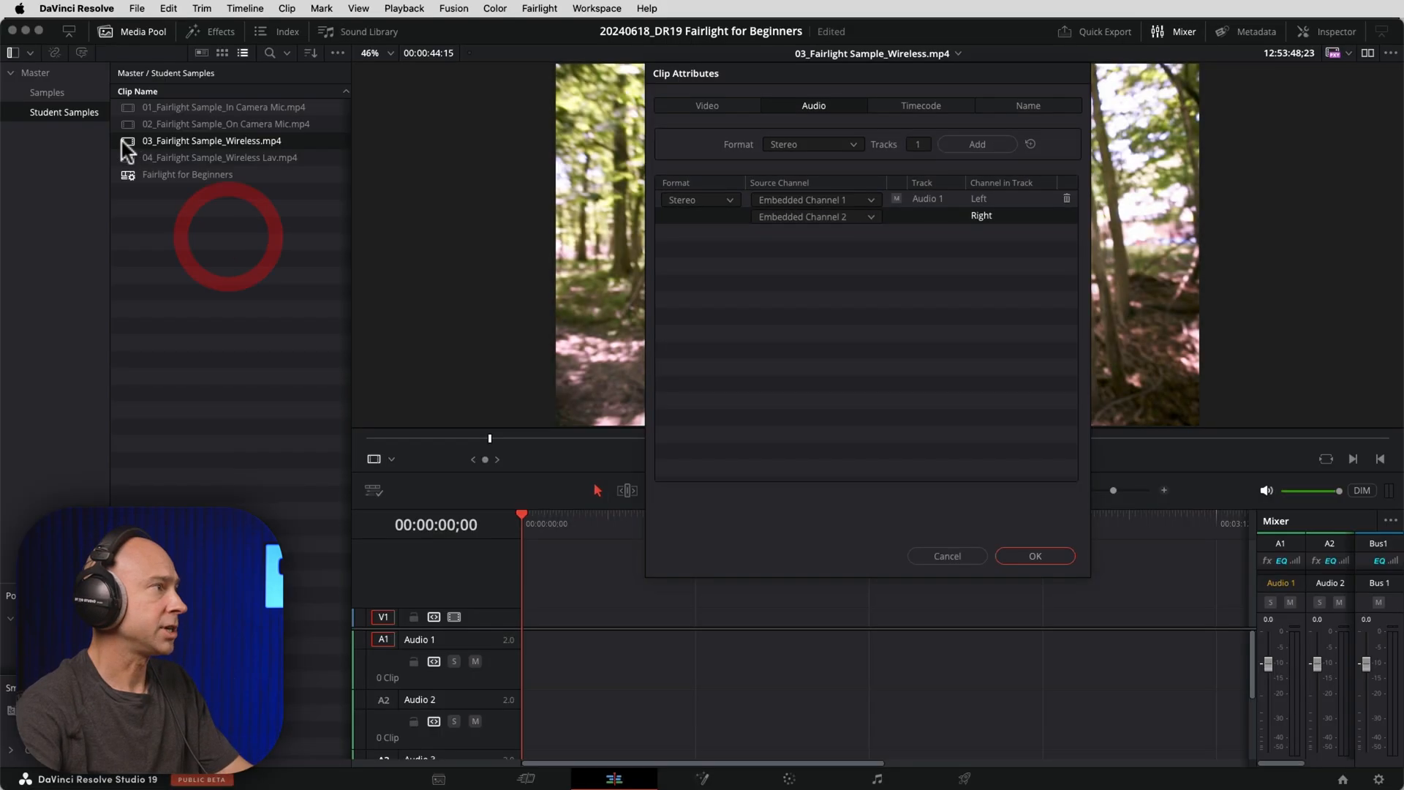
pyautogui.click(1034, 556)
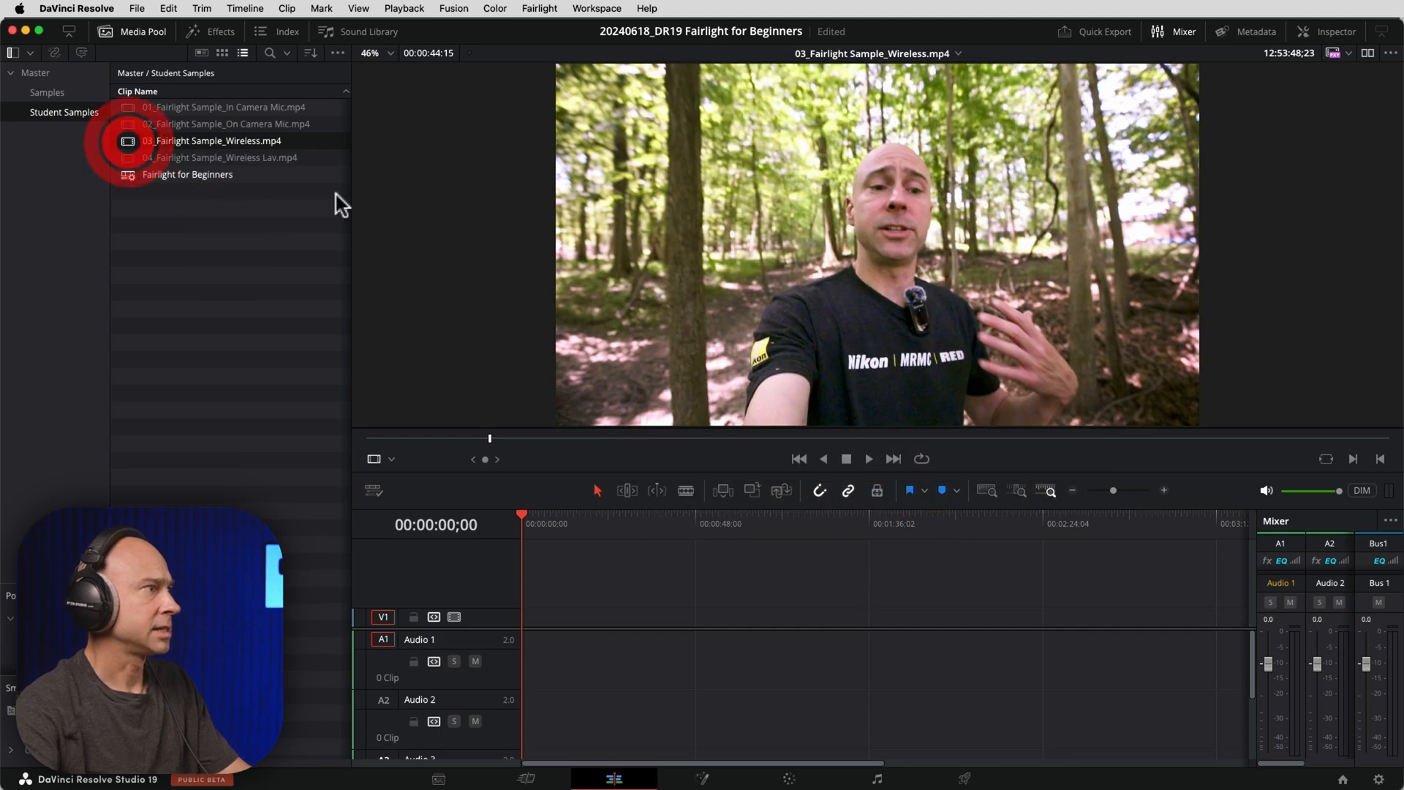
pyautogui.click(868, 458)
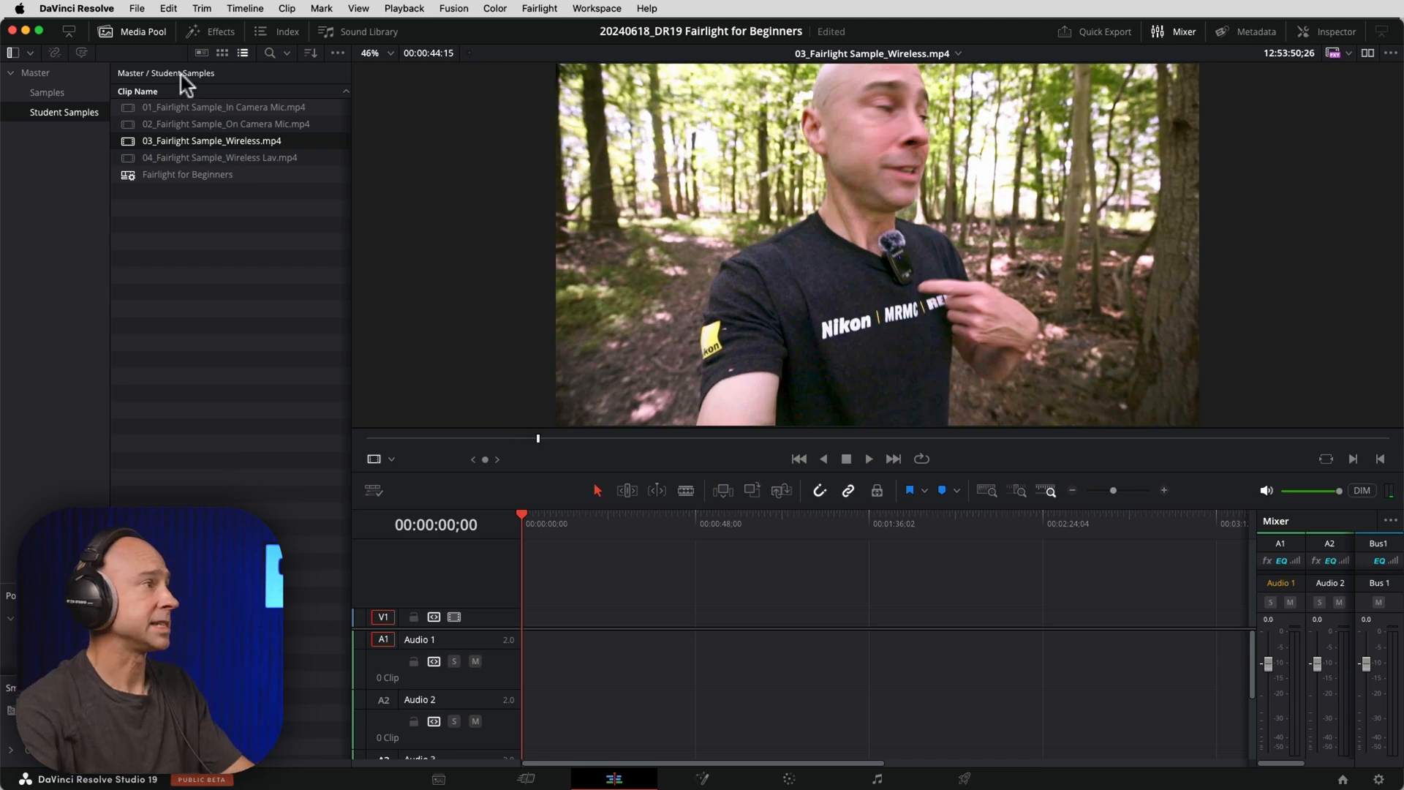
# - In the wireless clip's Clip Attributes, set the Left channel's source to Embedded Channel 2
pyautogui.rightClick(211, 141)
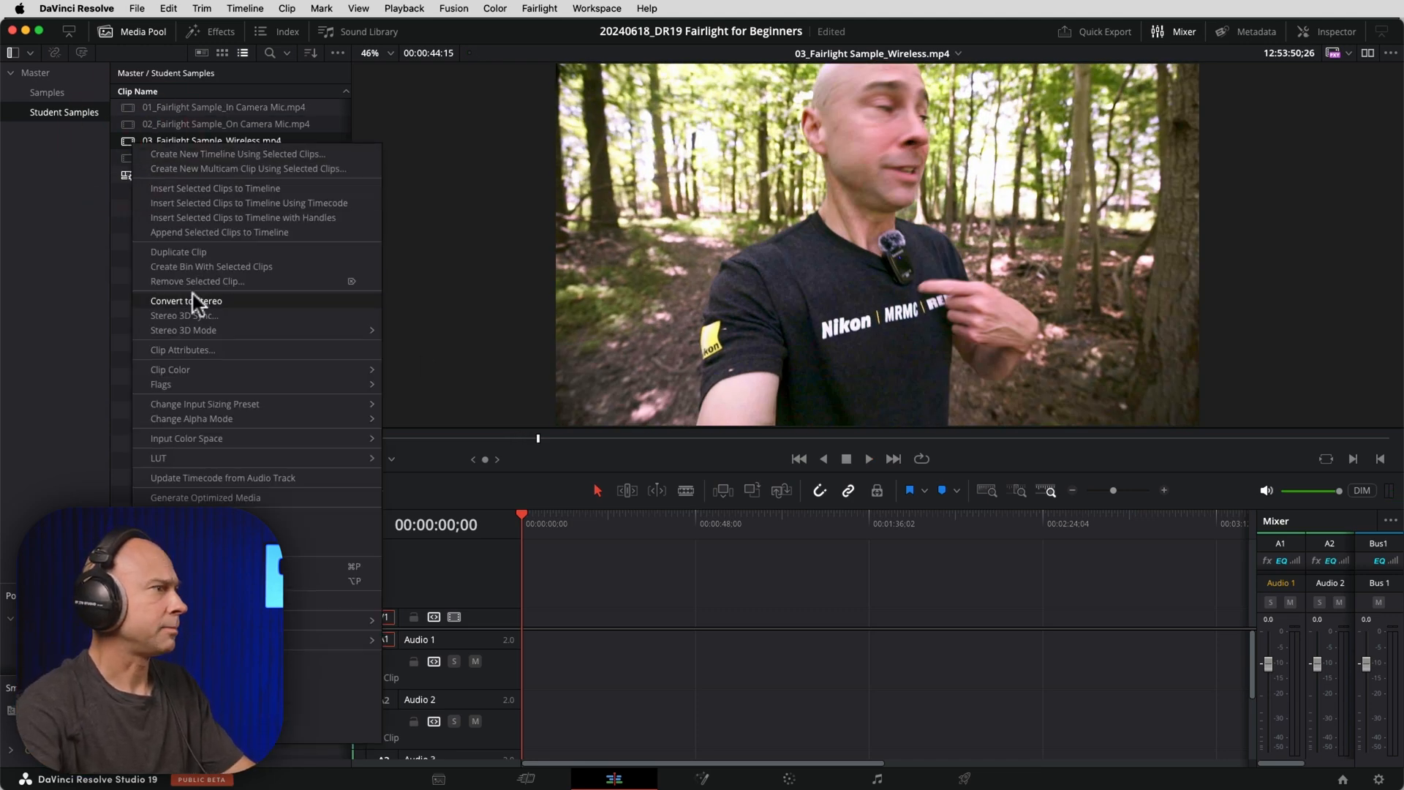
pyautogui.click(181, 350)
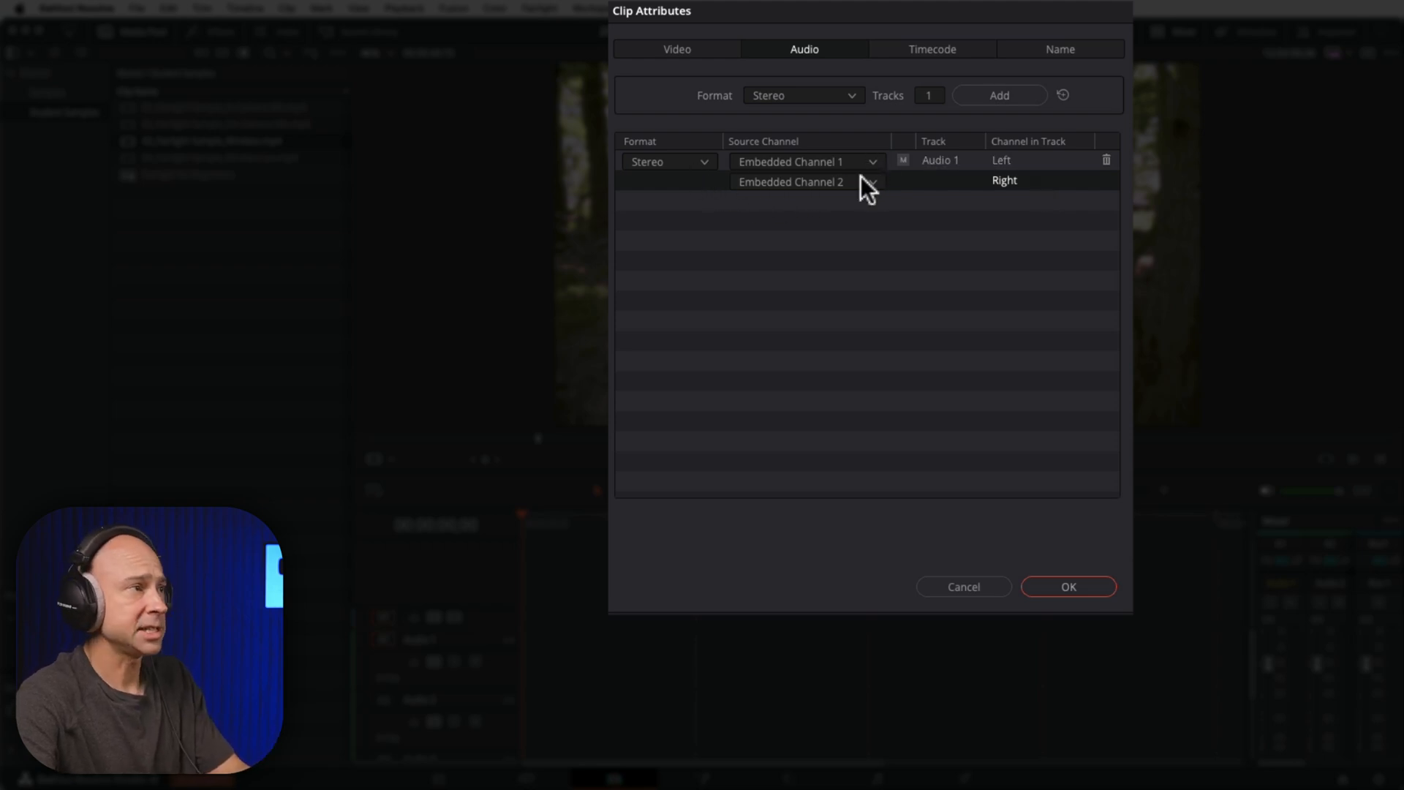
pyautogui.click(803, 160)
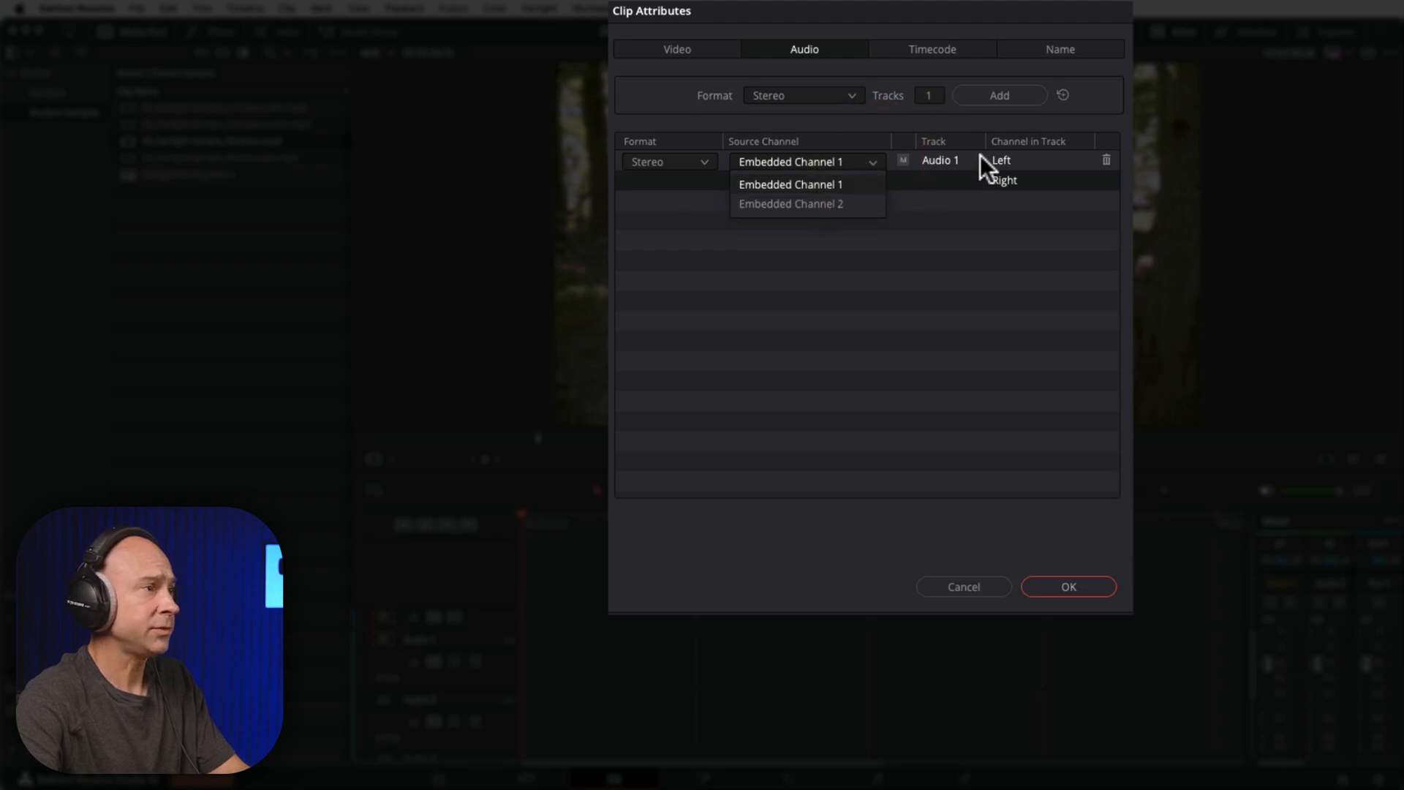
pyautogui.click(792, 203)
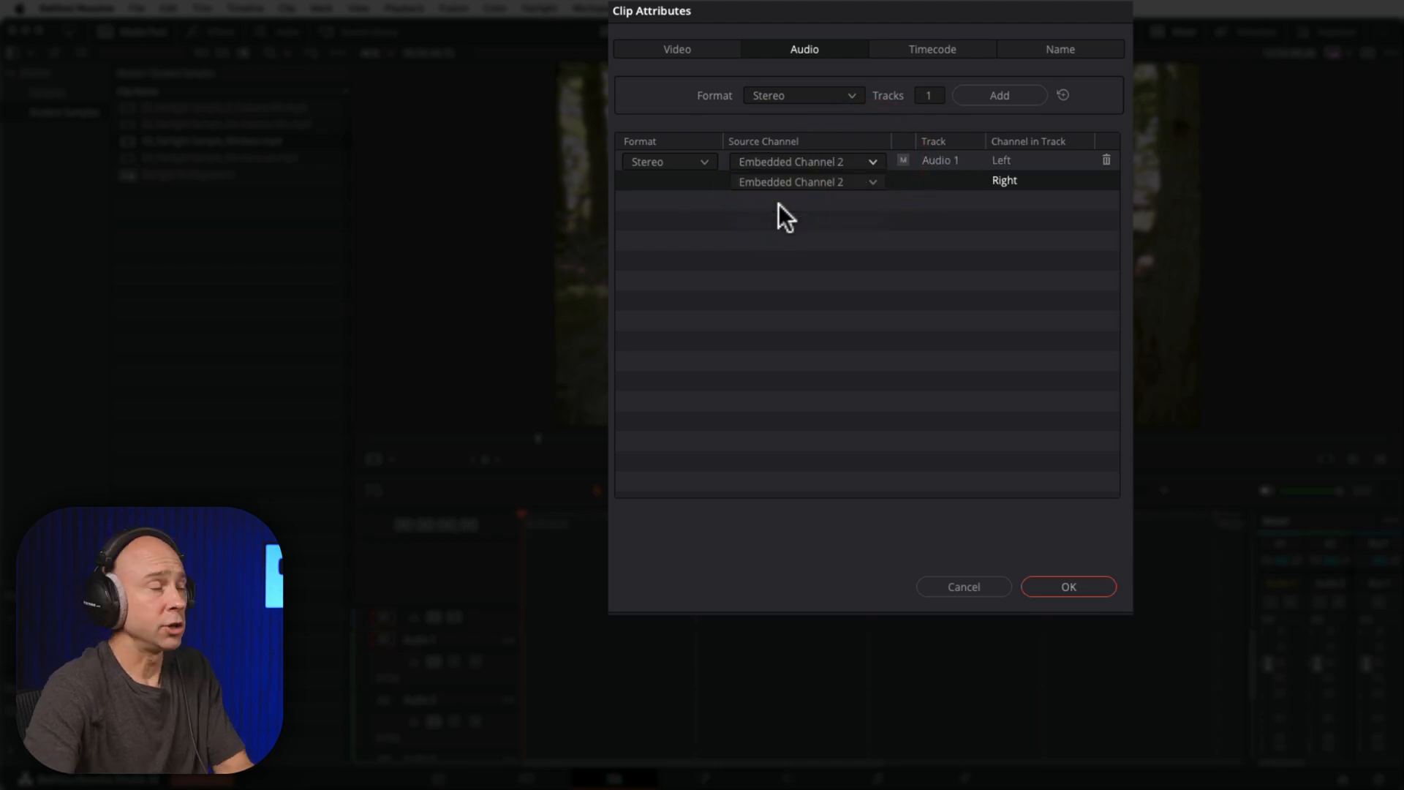
pyautogui.moveTo(936, 178)
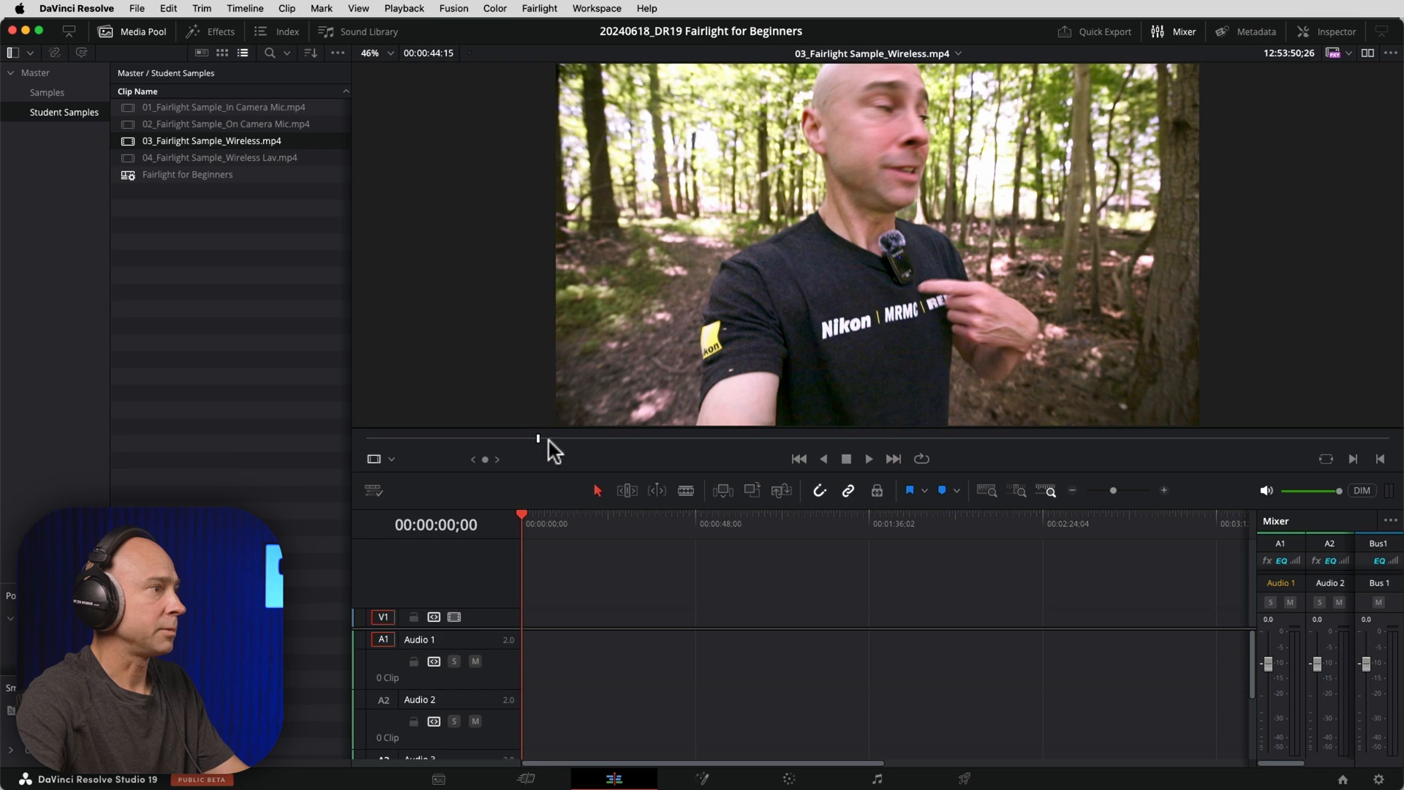
# - Play the wireless clip from a later point to check its audio, then stop
pyautogui.click(868, 458)
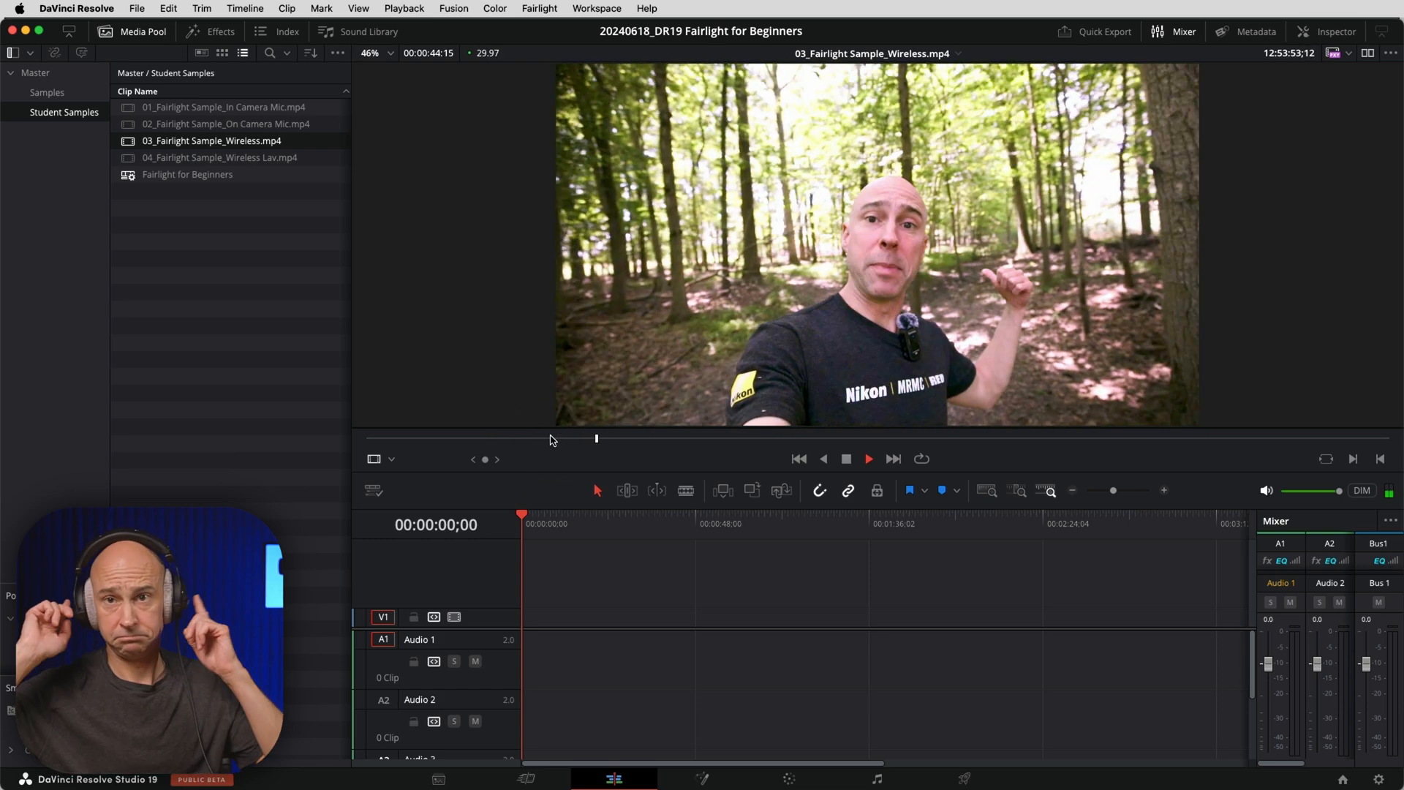
pyautogui.click(868, 458)
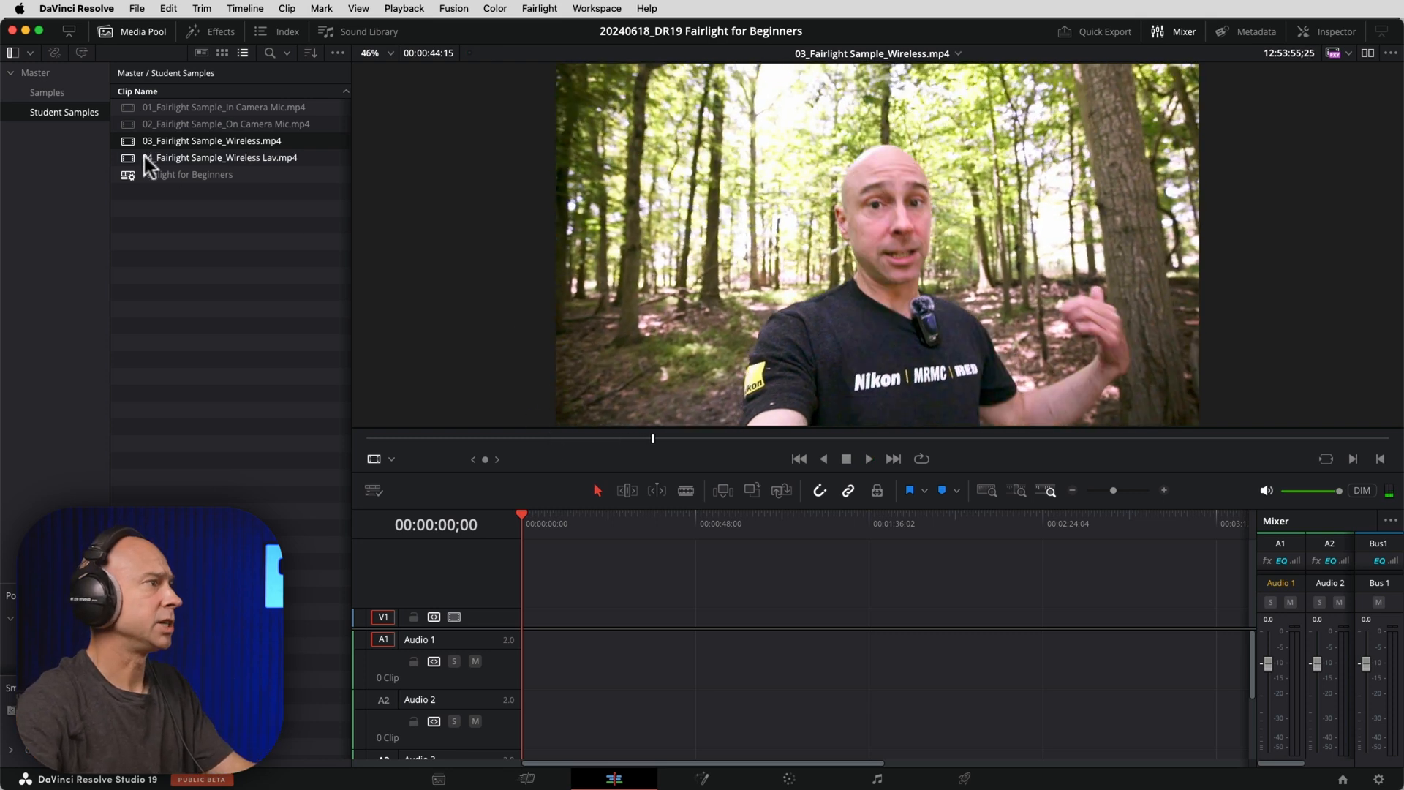
# - In Clip Attributes, set Left back to Embedded Channel 1 and the audio format to Mono
pyautogui.rightClick(212, 158)
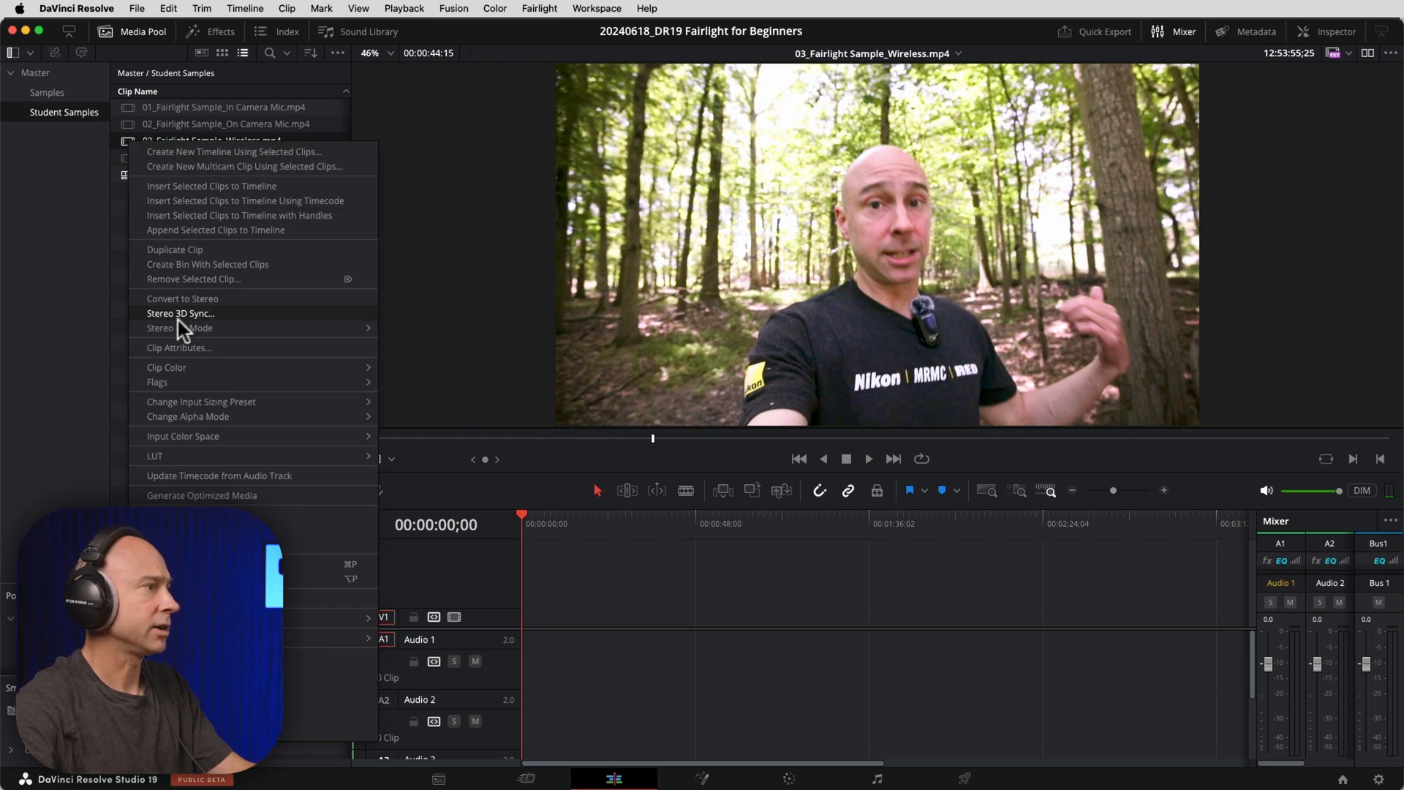
pyautogui.click(179, 348)
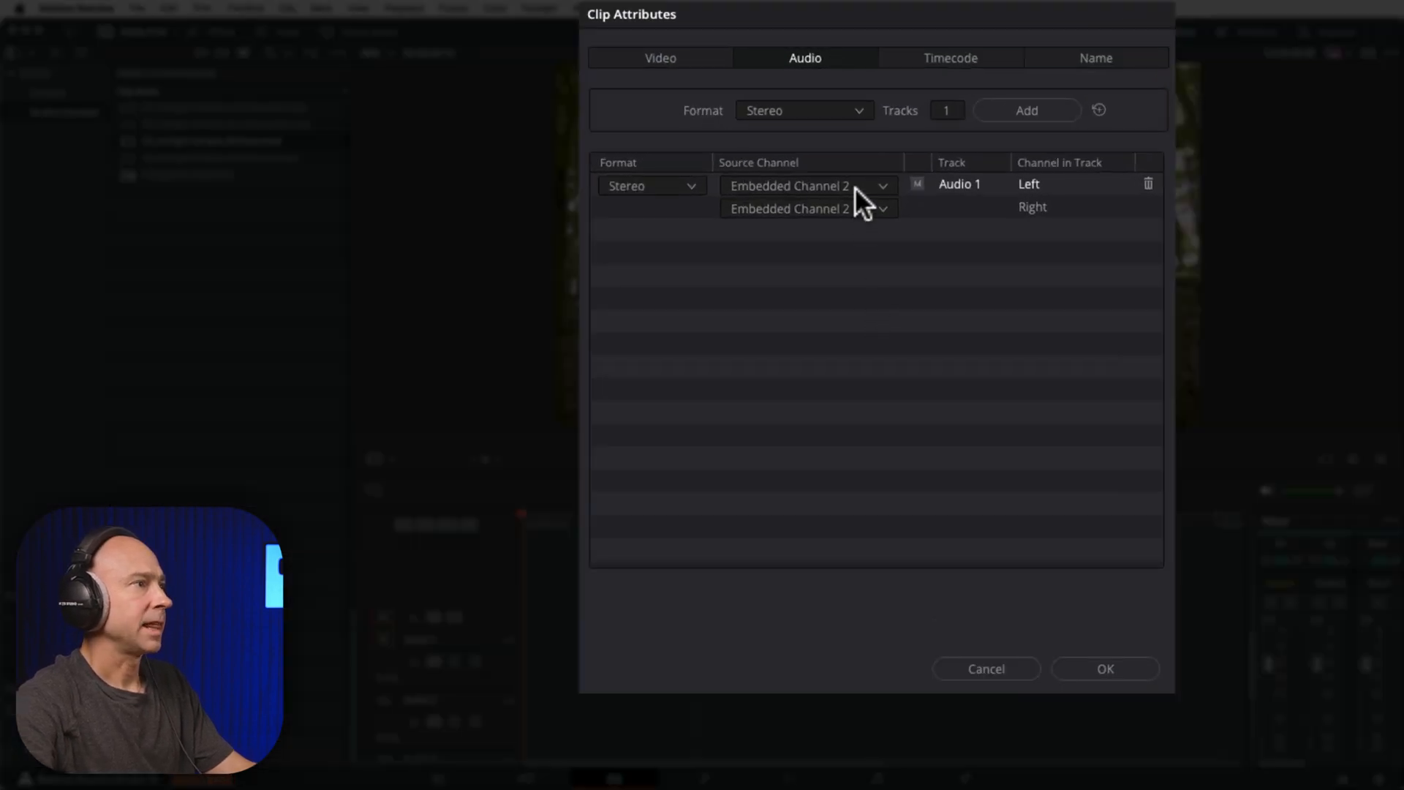
pyautogui.click(792, 186)
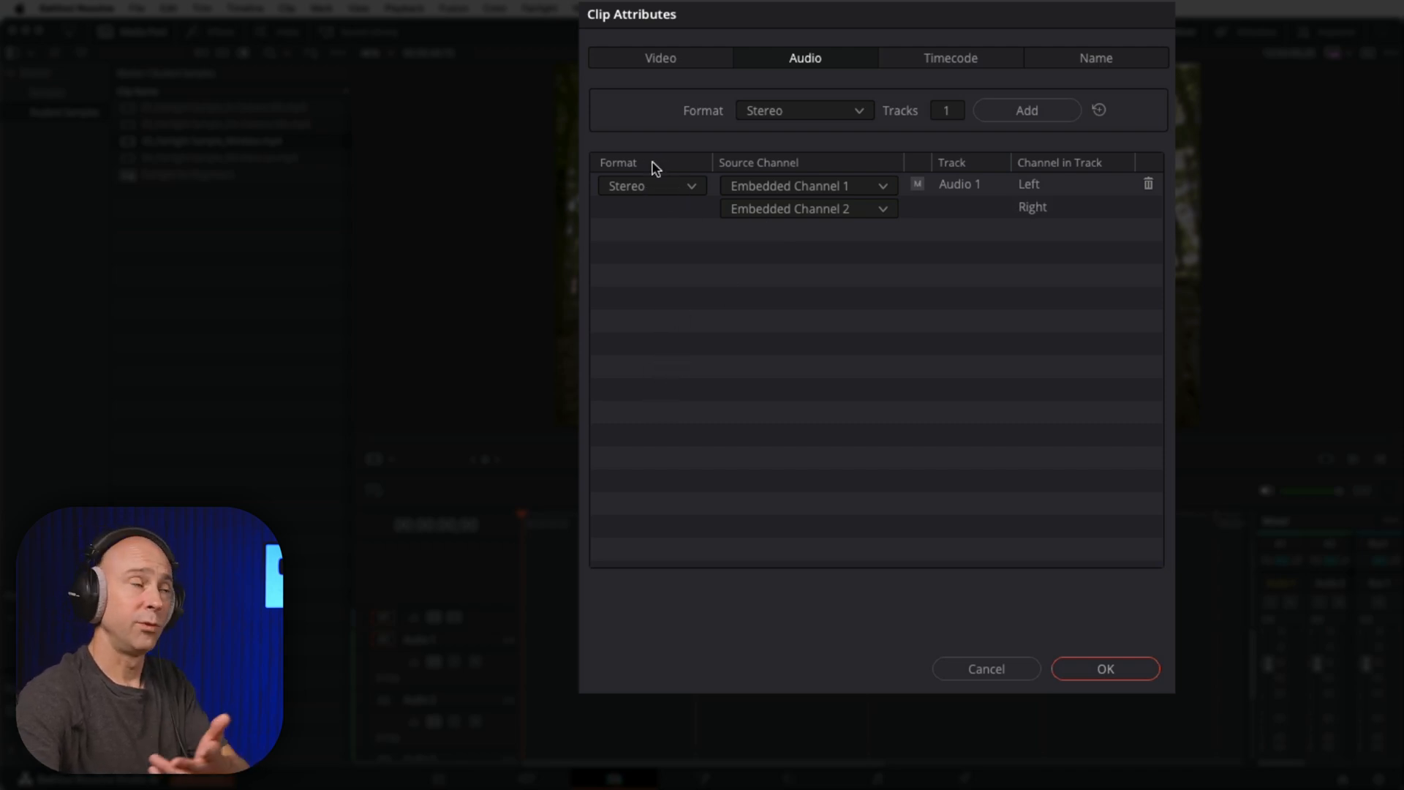
pyautogui.click(650, 185)
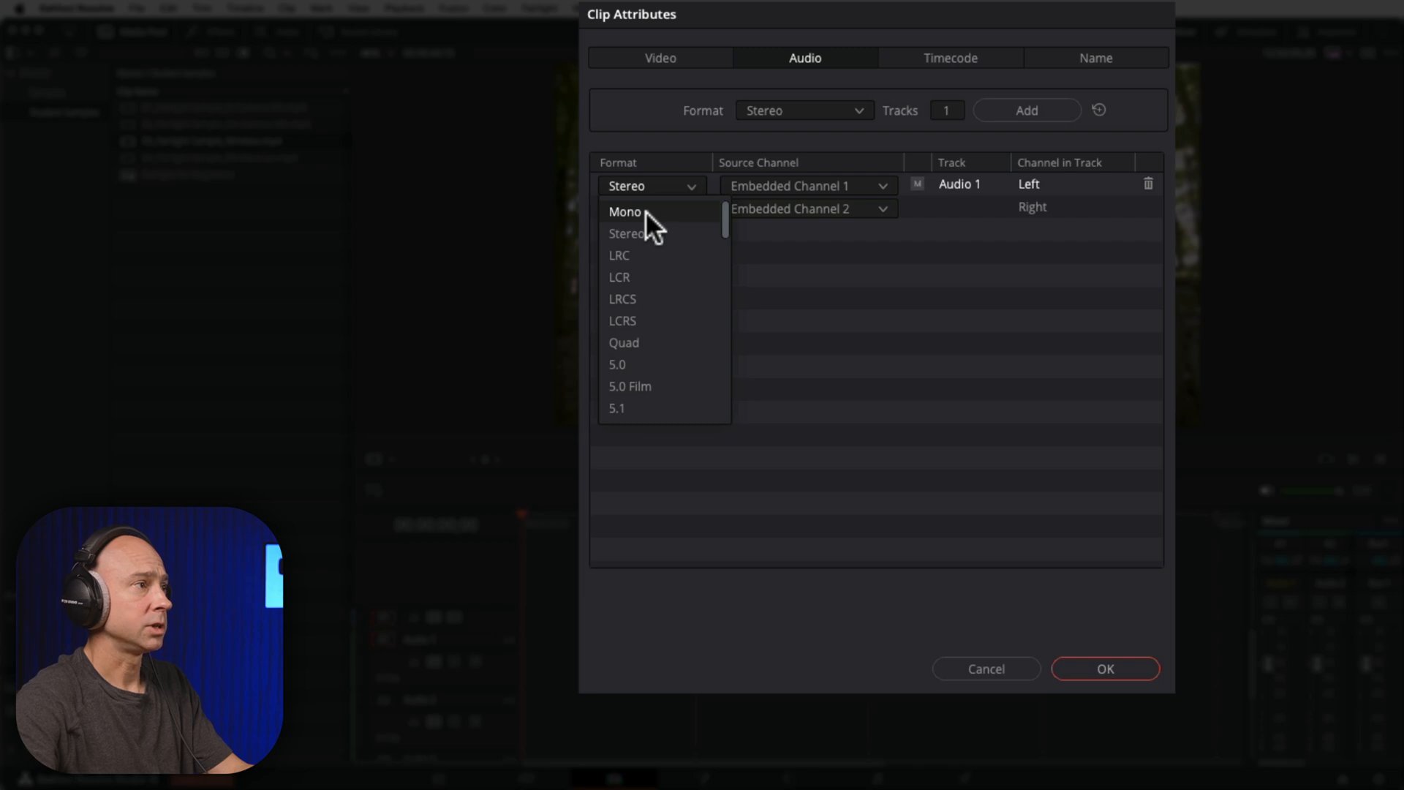
pyautogui.click(624, 212)
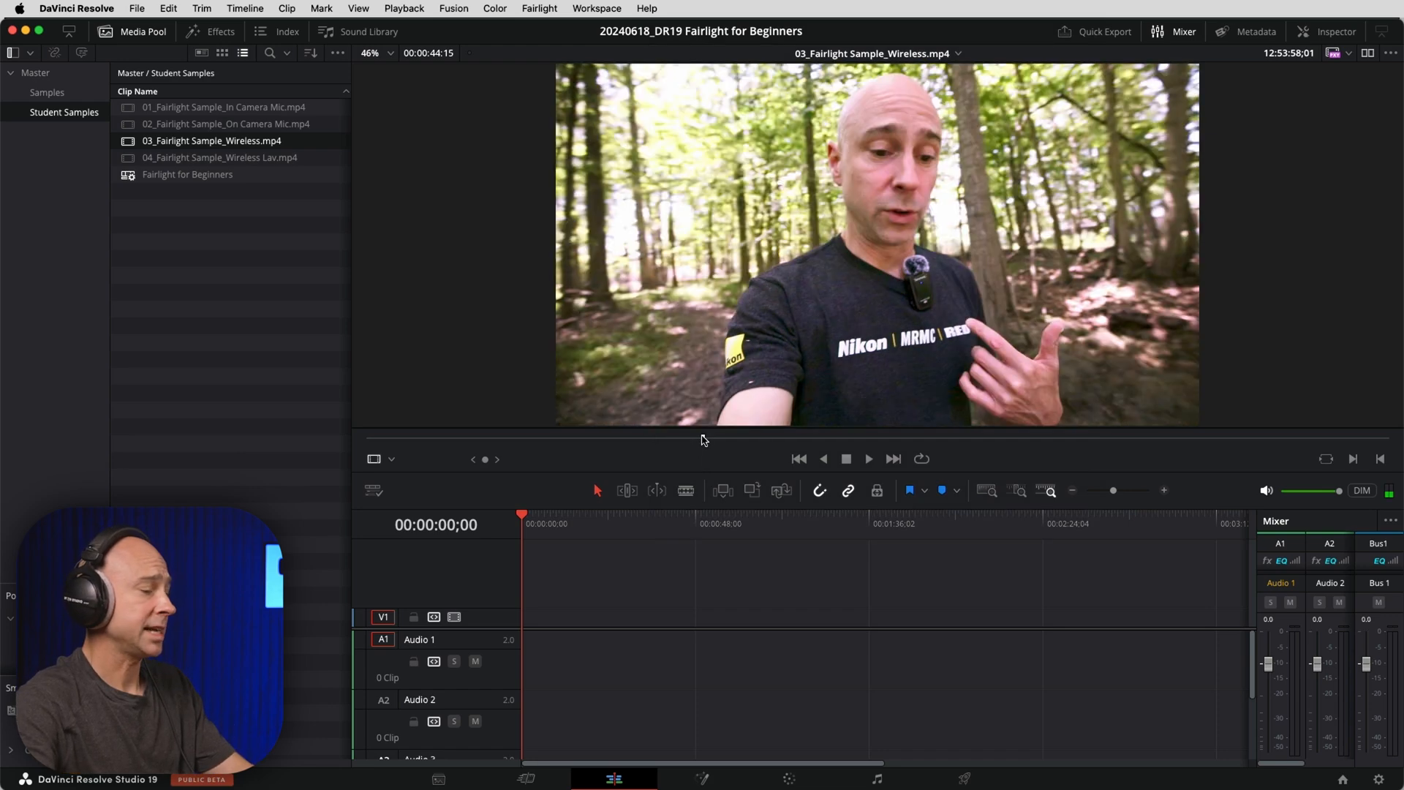
# - Put the wireless clip on the Fairlight for Beginners timeline with video on V1 and audio on Audio 1
pyautogui.click(866, 458)
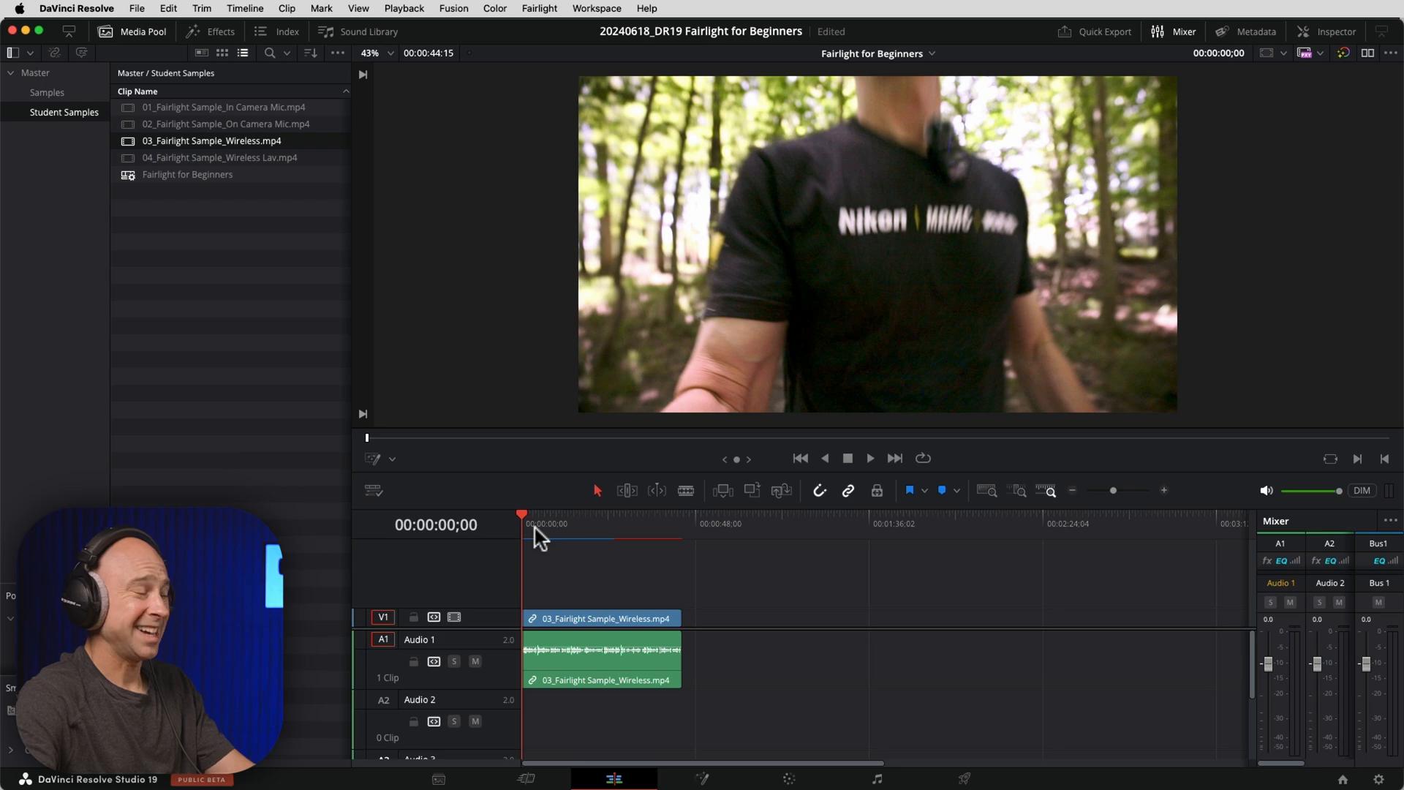
# - Play the timeline briefly, then change the Audio 1 track type to Mono and deselect the clips
pyautogui.click(867, 458)
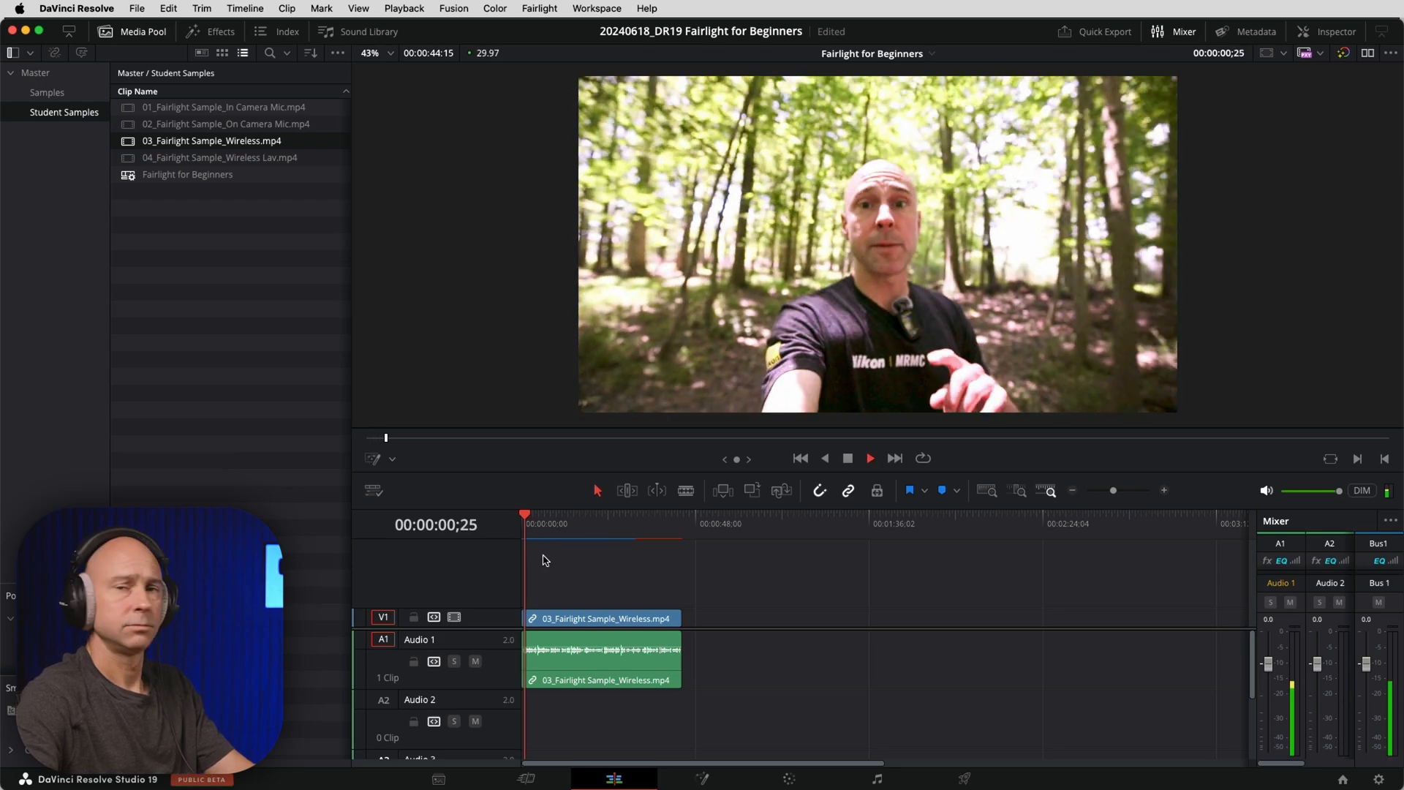
pyautogui.click(867, 458)
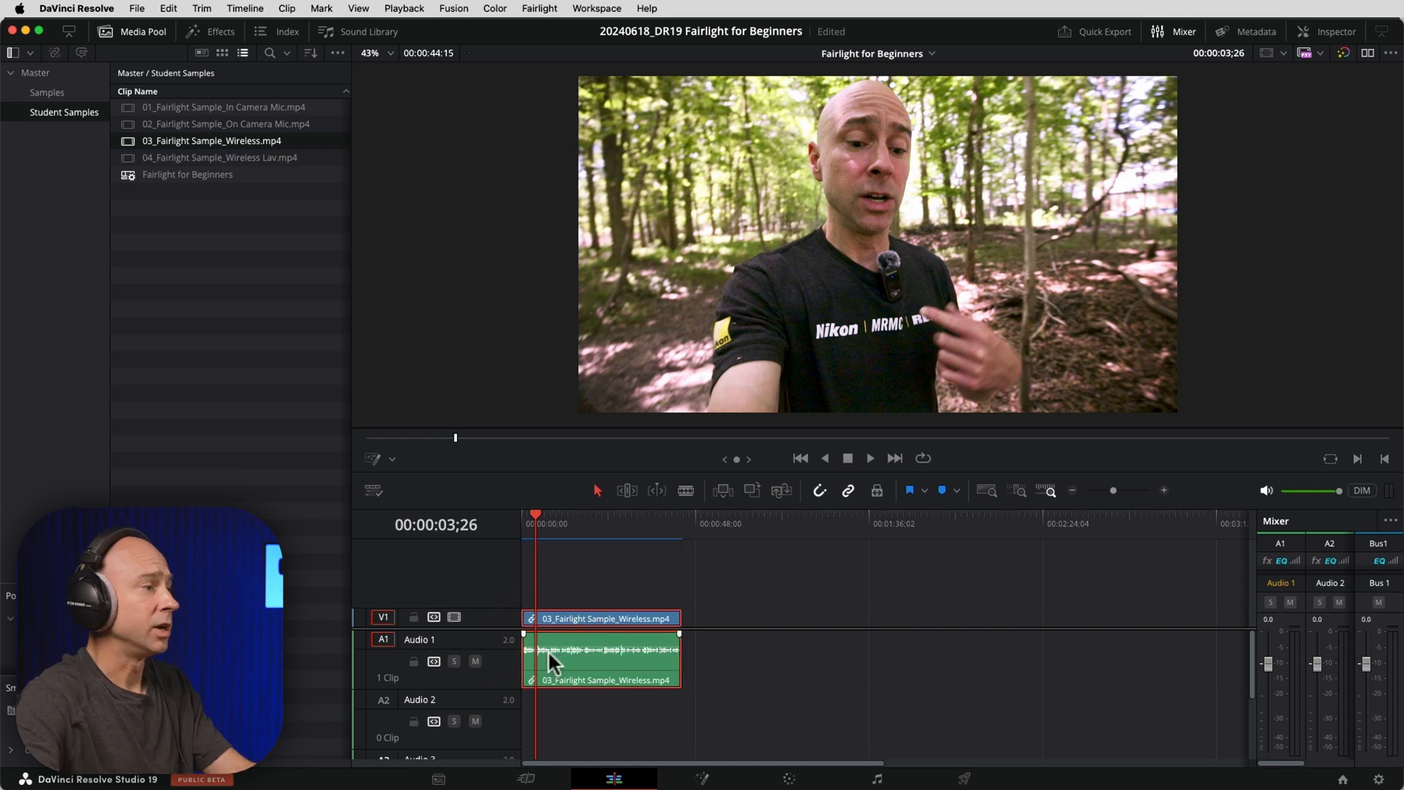
pyautogui.rightClick(551, 663)
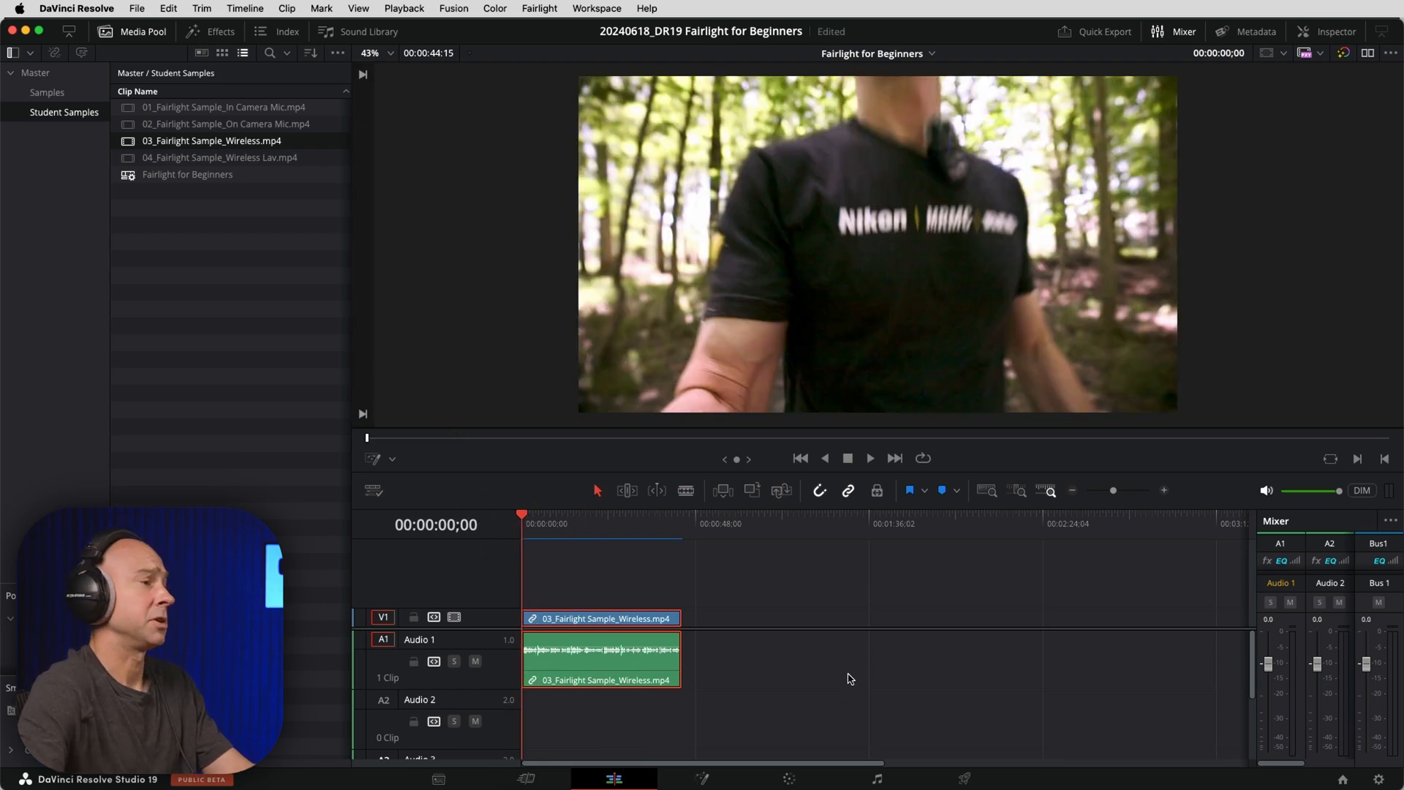
pyautogui.click(868, 458)
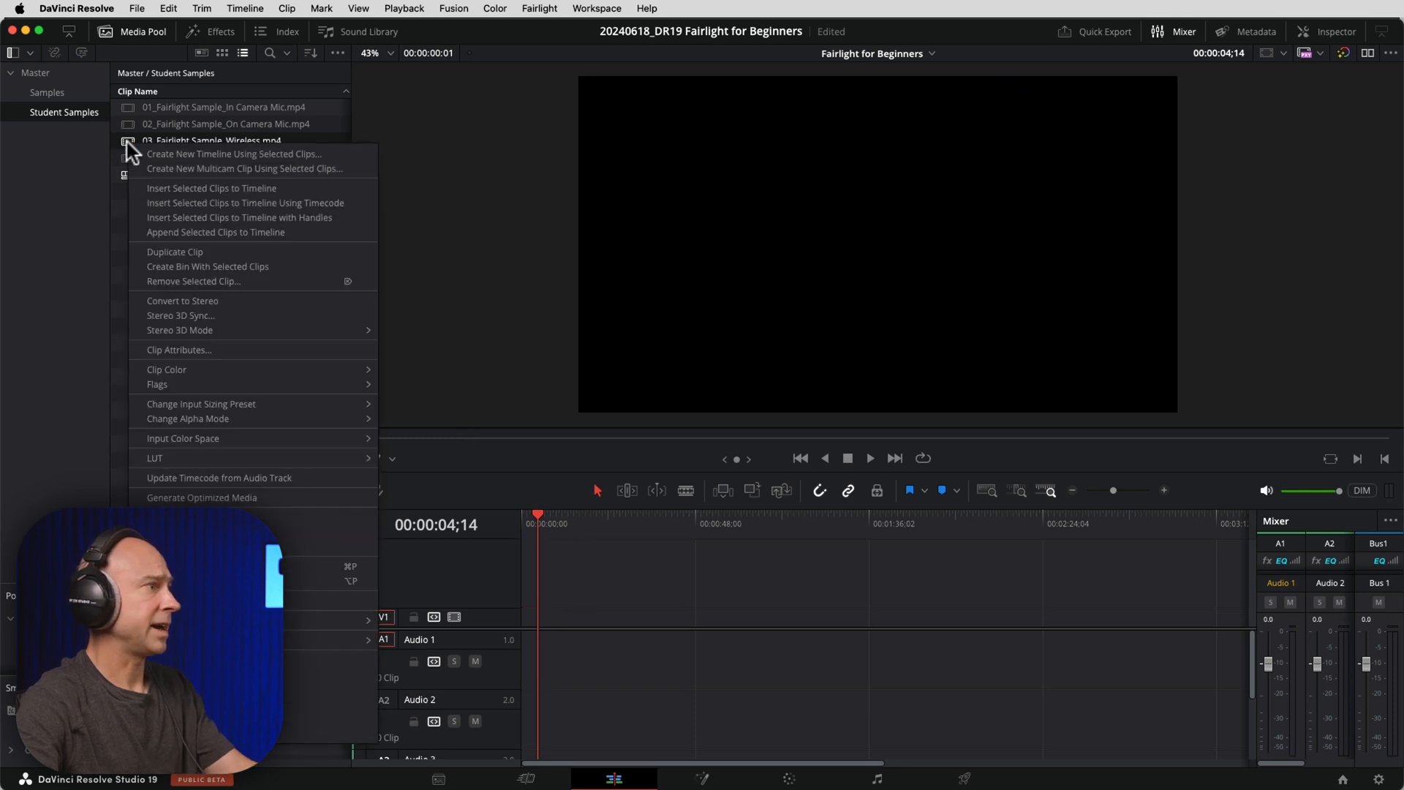
pyautogui.moveTo(174, 350)
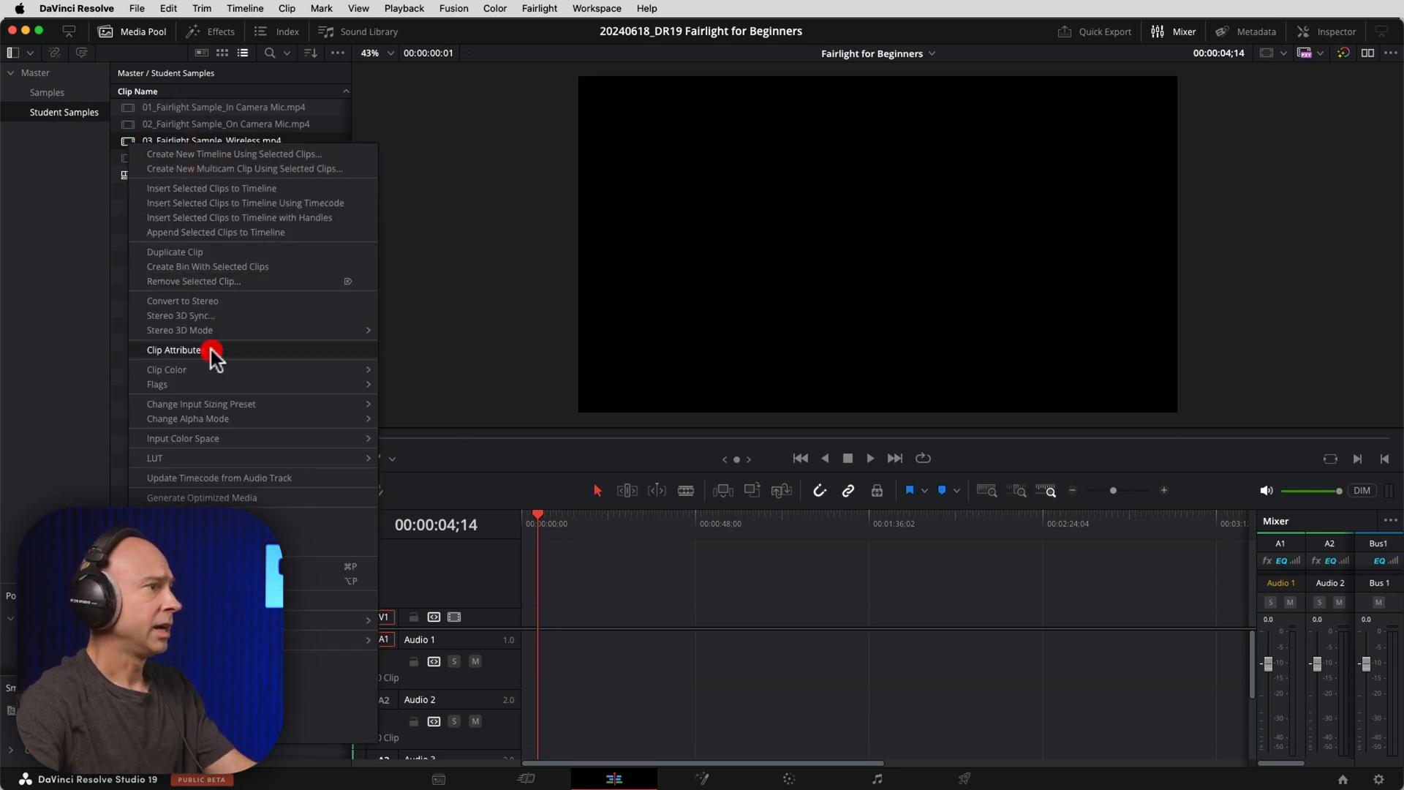
# - Set the Wireless clip's audio format to Mono from Embedded Channel 2 and add it to the timeline on V2/Audio 2
pyautogui.click(174, 349)
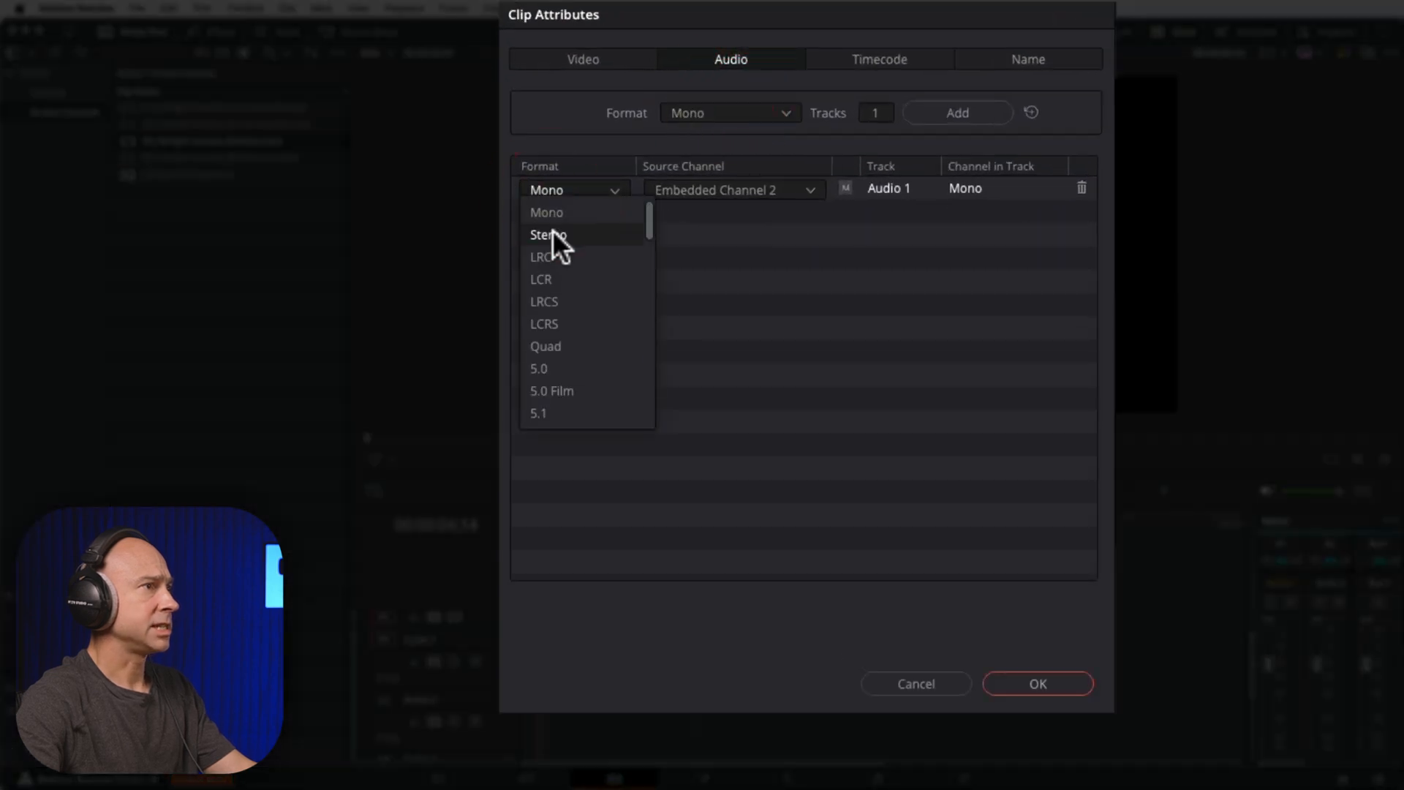
pyautogui.click(548, 234)
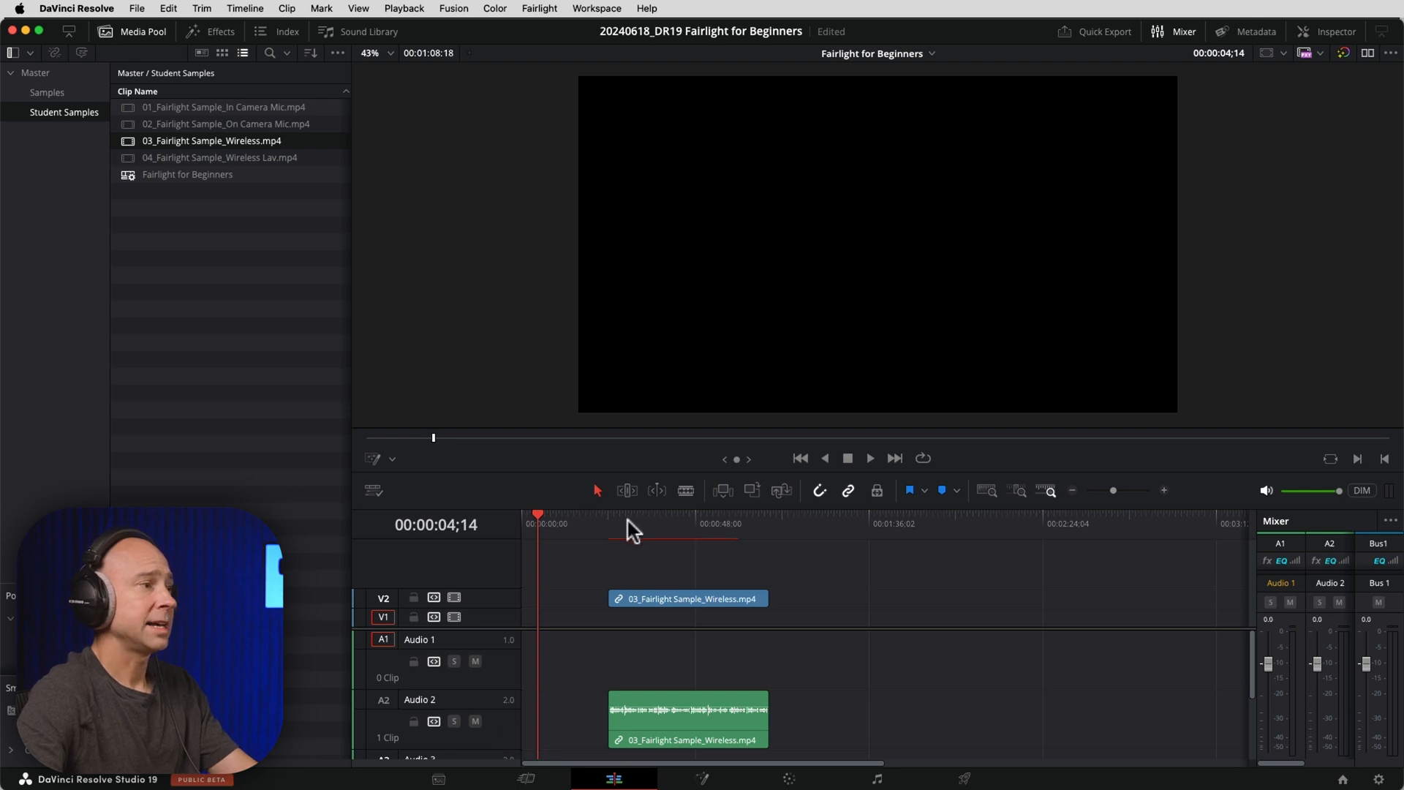
# - Move the playhead into the Wireless clip on Audio 2, play it, then stop
pyautogui.click(627, 523)
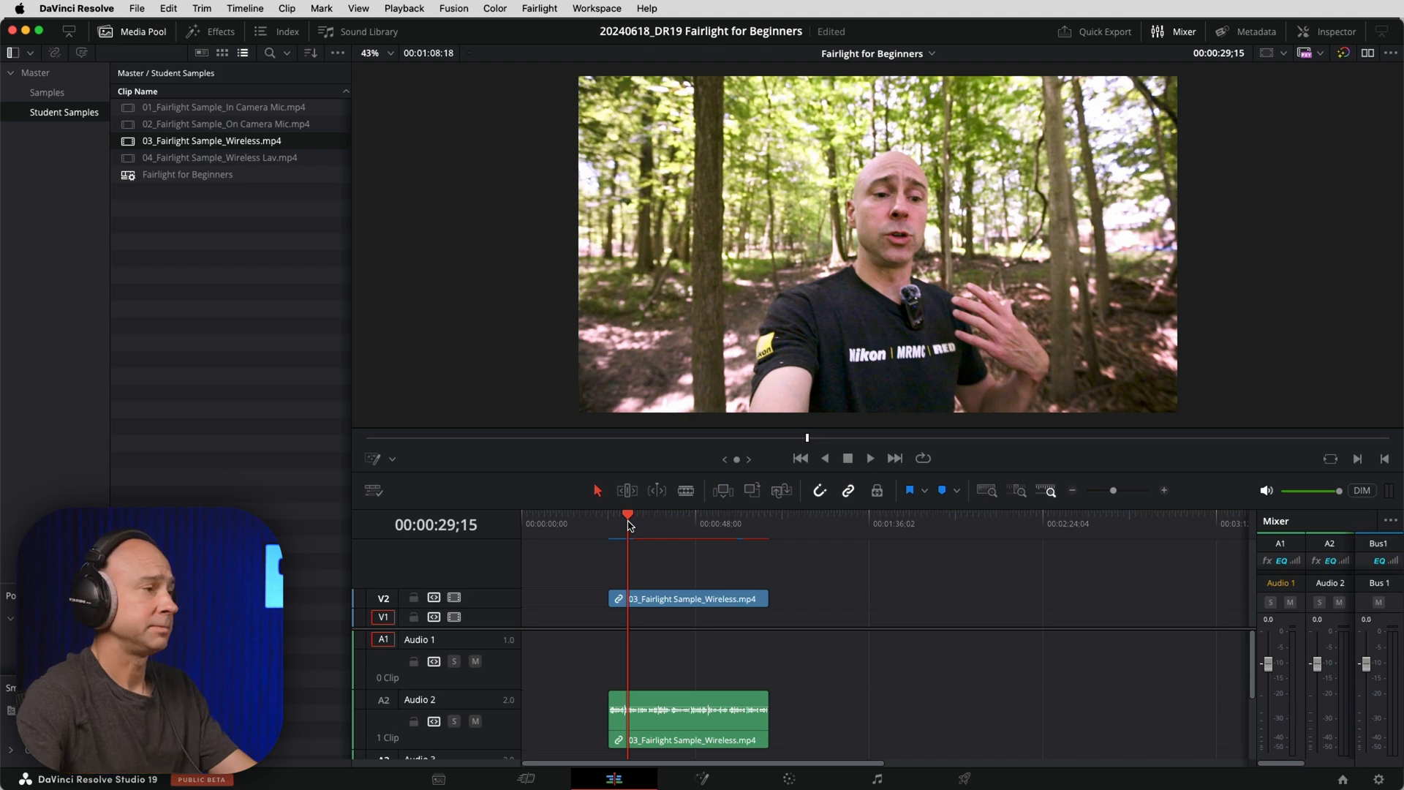
pyautogui.click(867, 457)
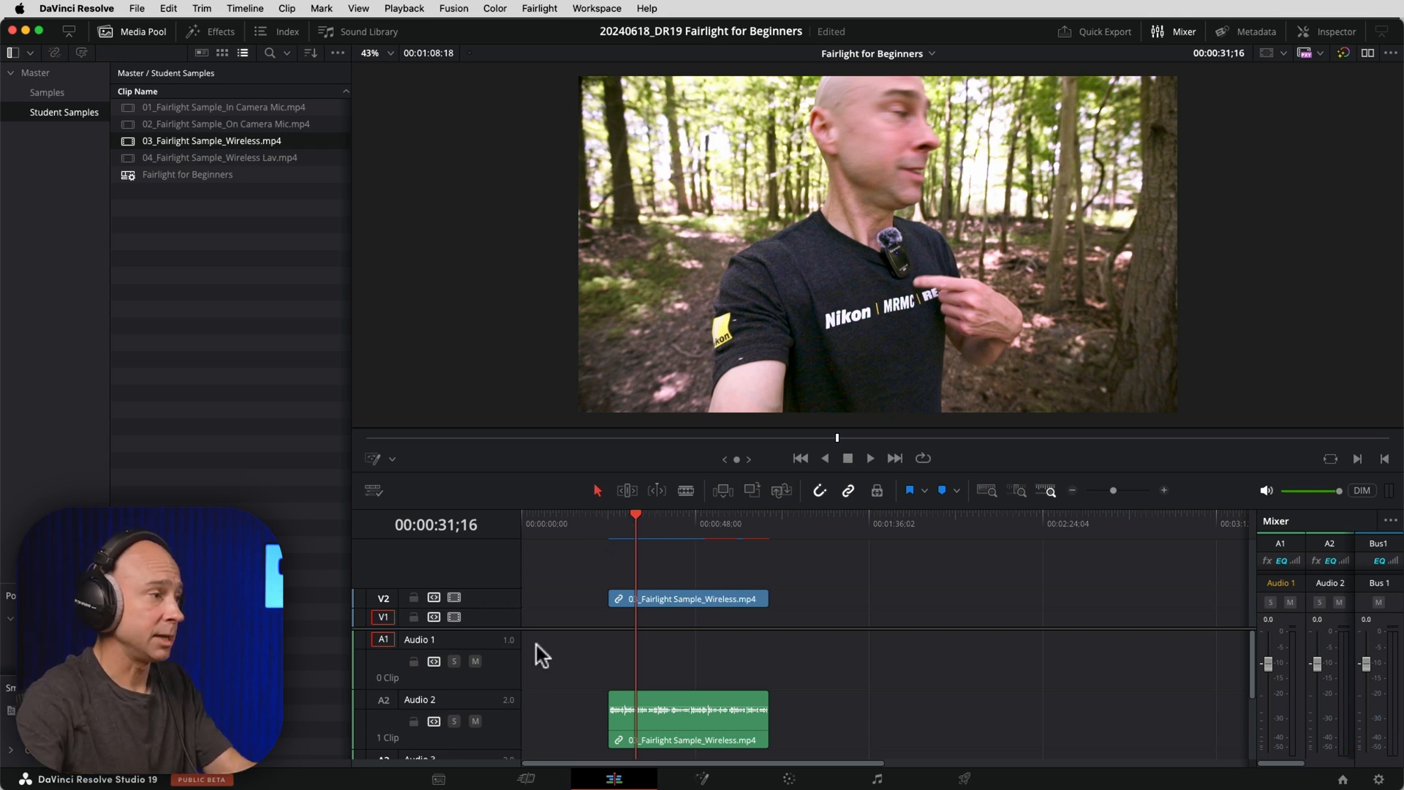
pyautogui.rightClick(474, 588)
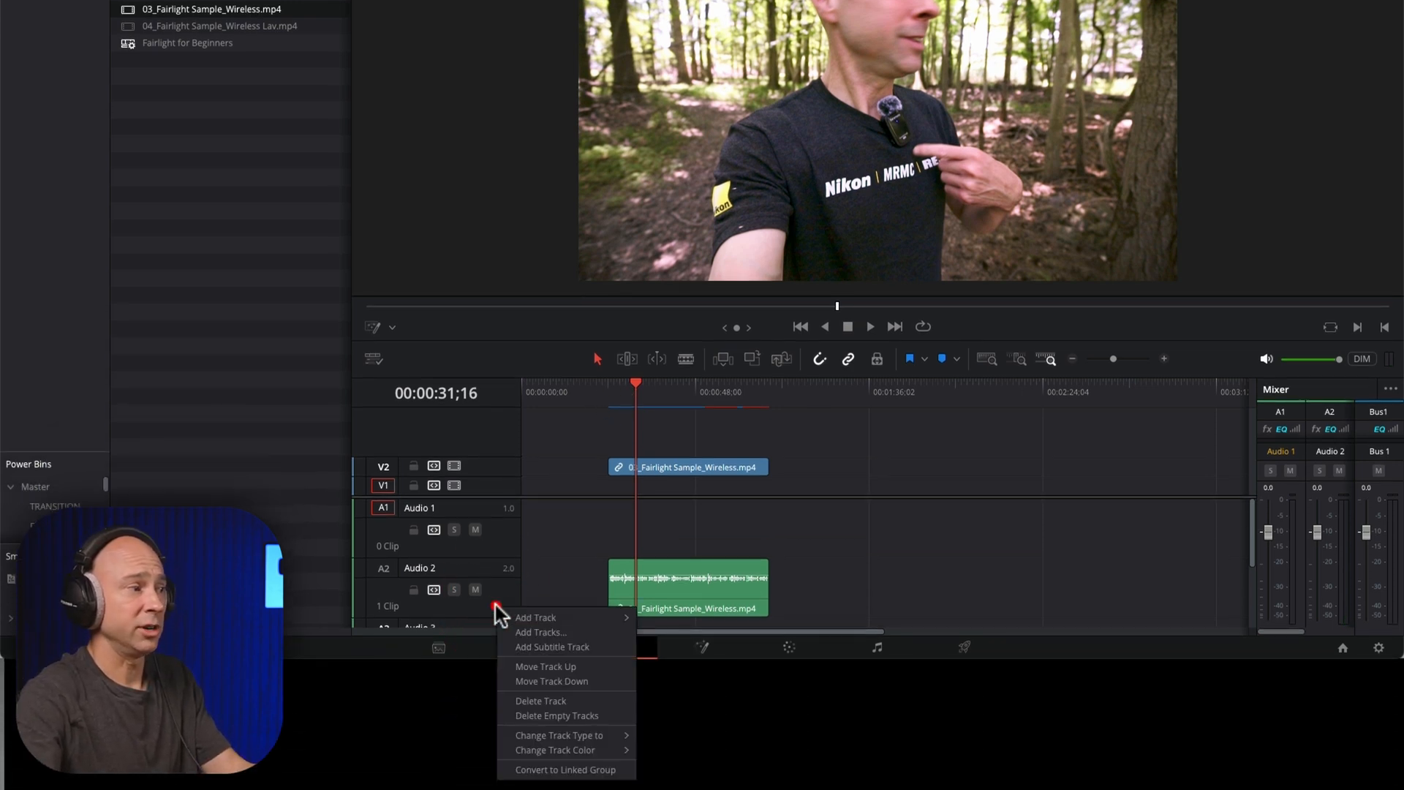
pyautogui.moveTo(559, 734)
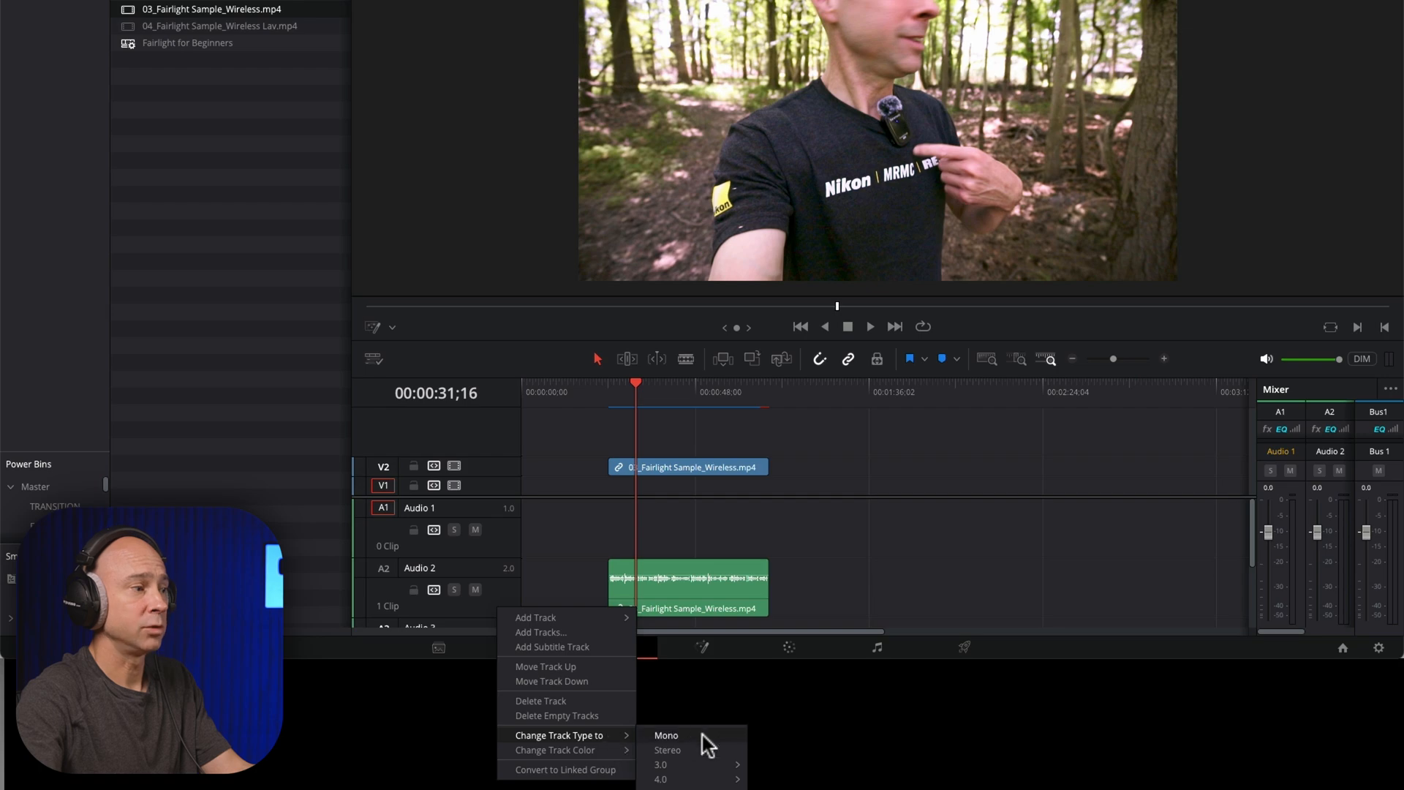
pyautogui.click(667, 736)
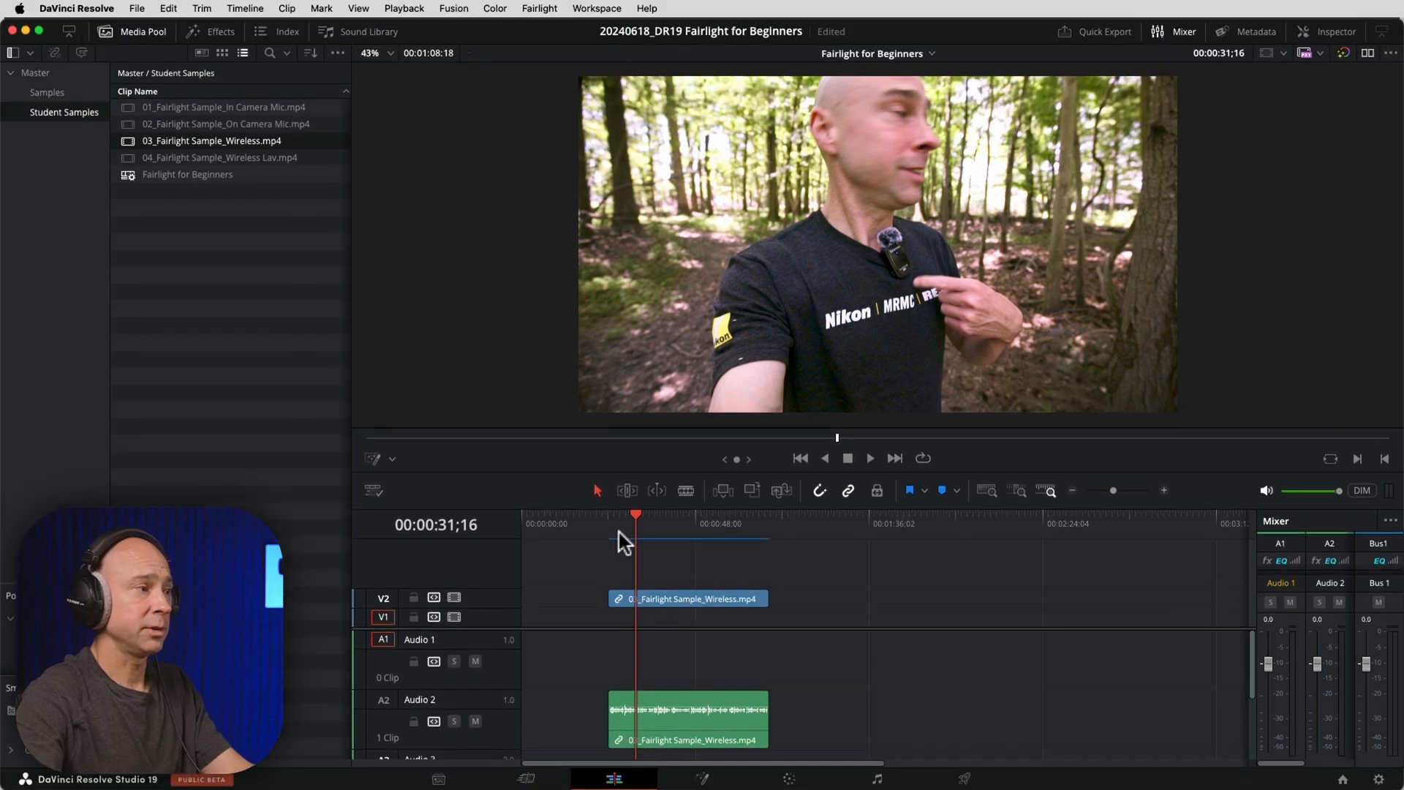
pyautogui.click(868, 458)
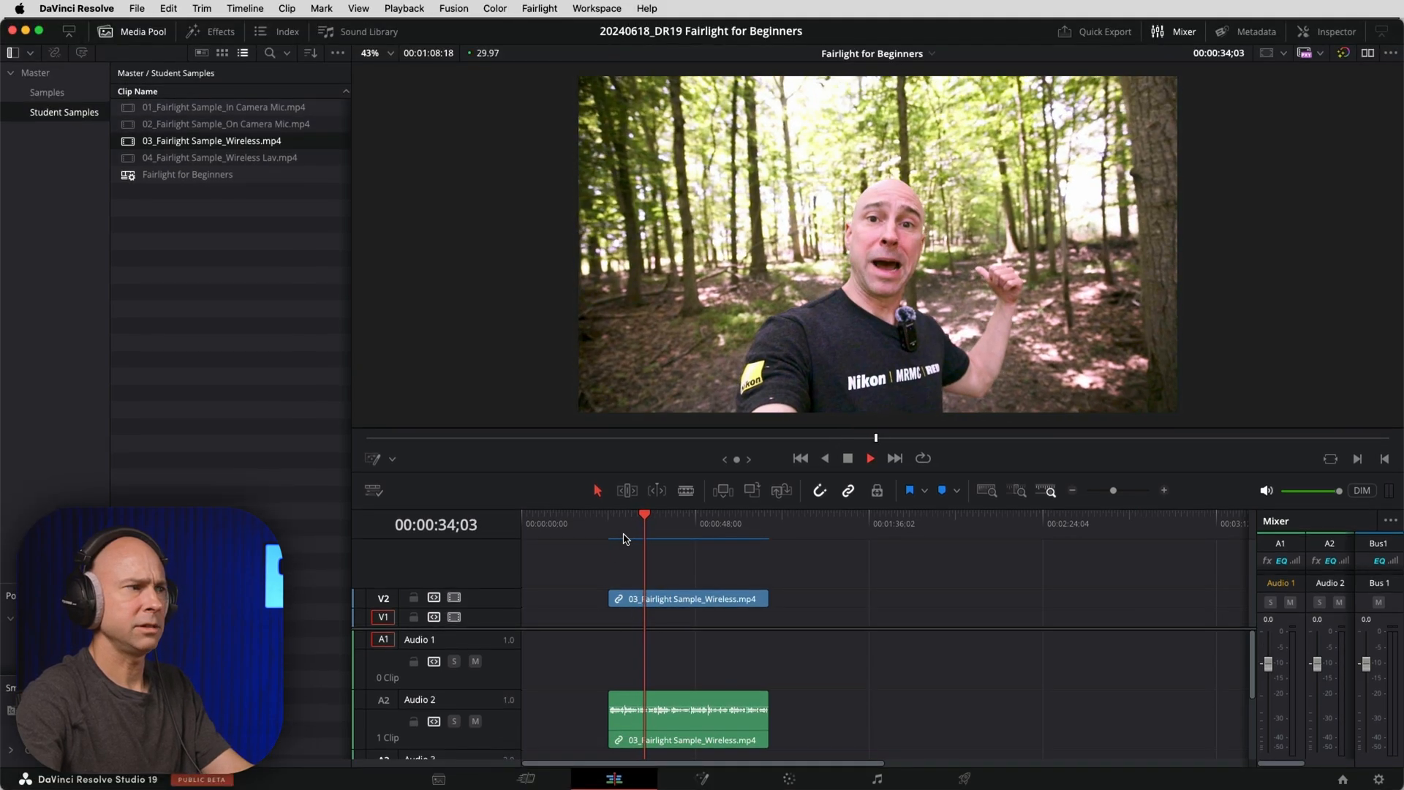
pyautogui.click(867, 458)
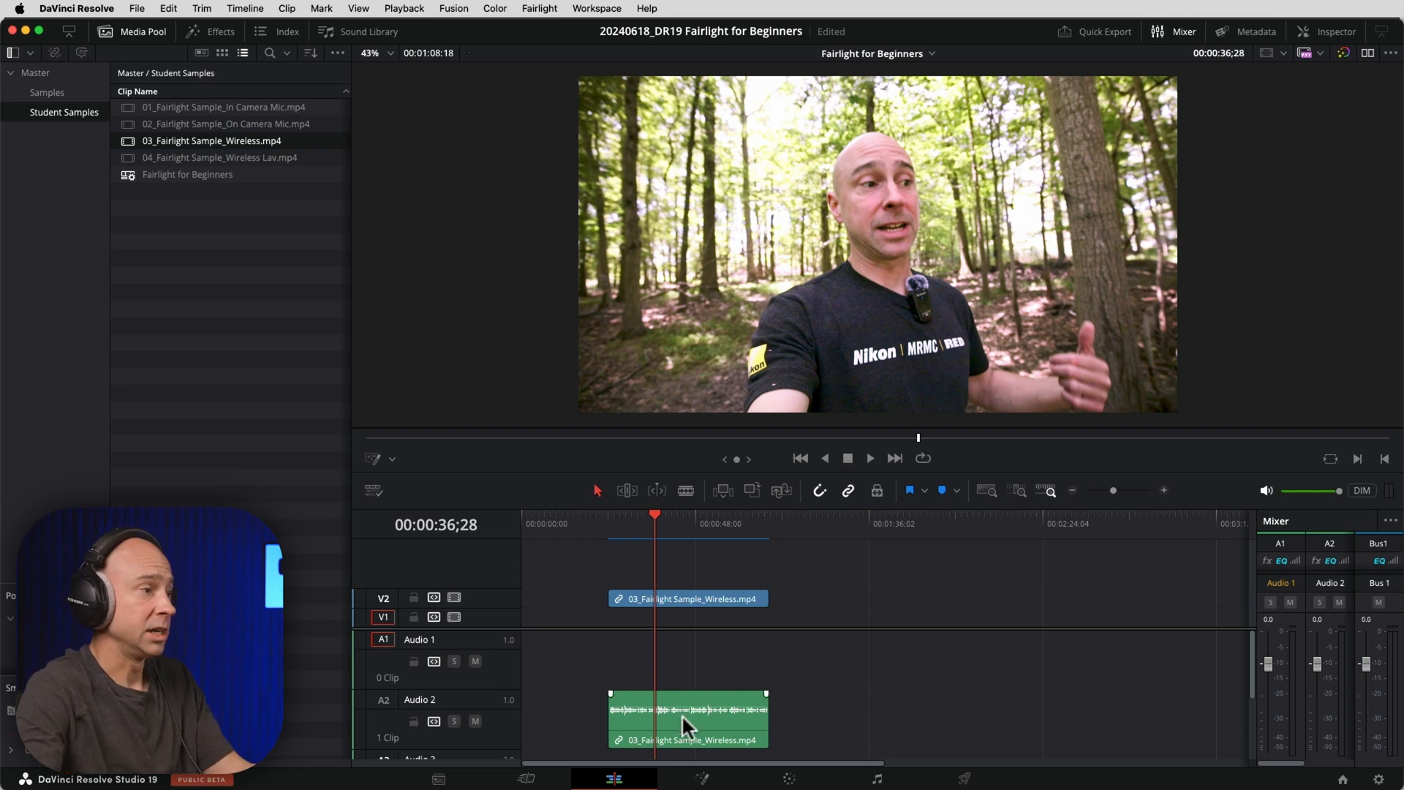
# - In the timeline clip's attributes, take the Left channel from Embedded Channel 2
pyautogui.rightClick(687, 720)
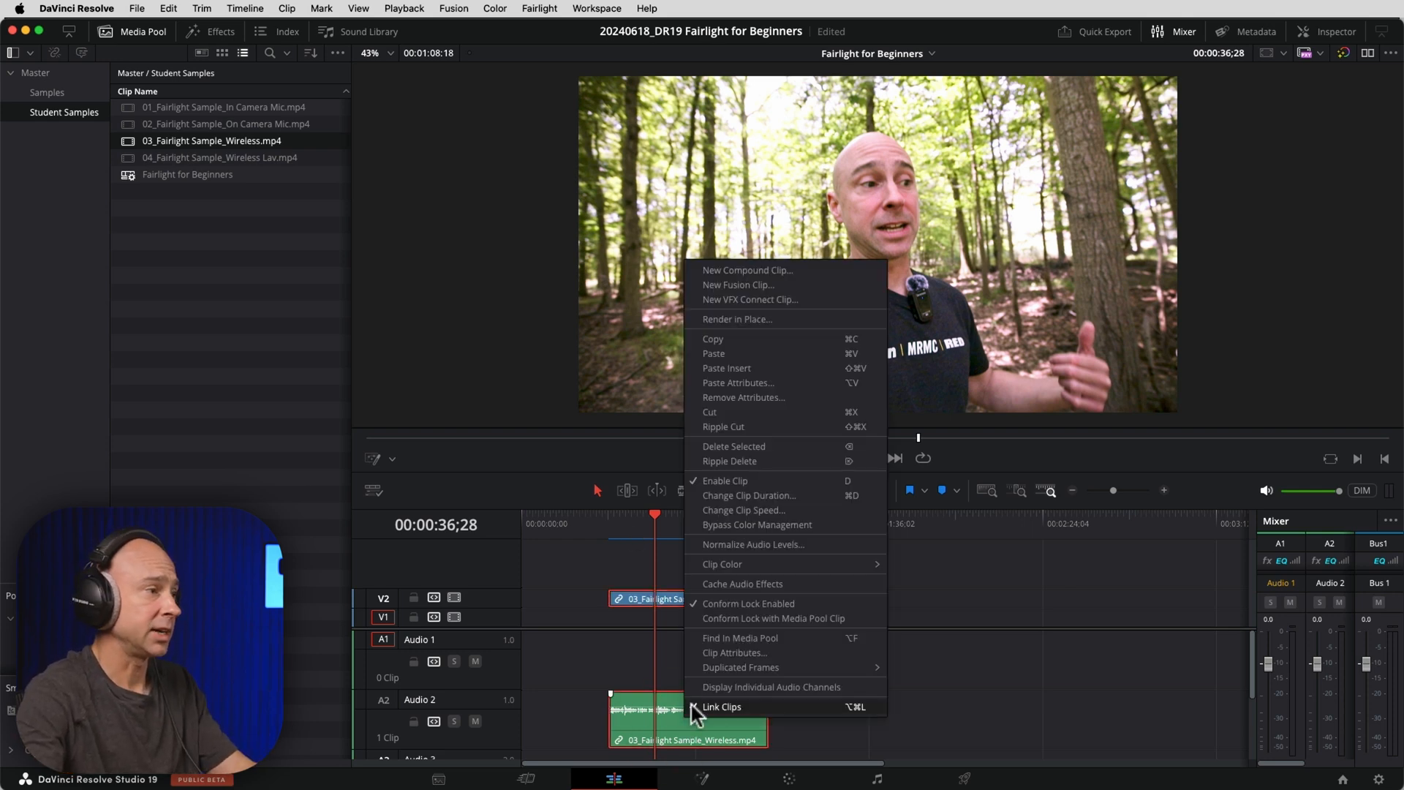
pyautogui.click(734, 652)
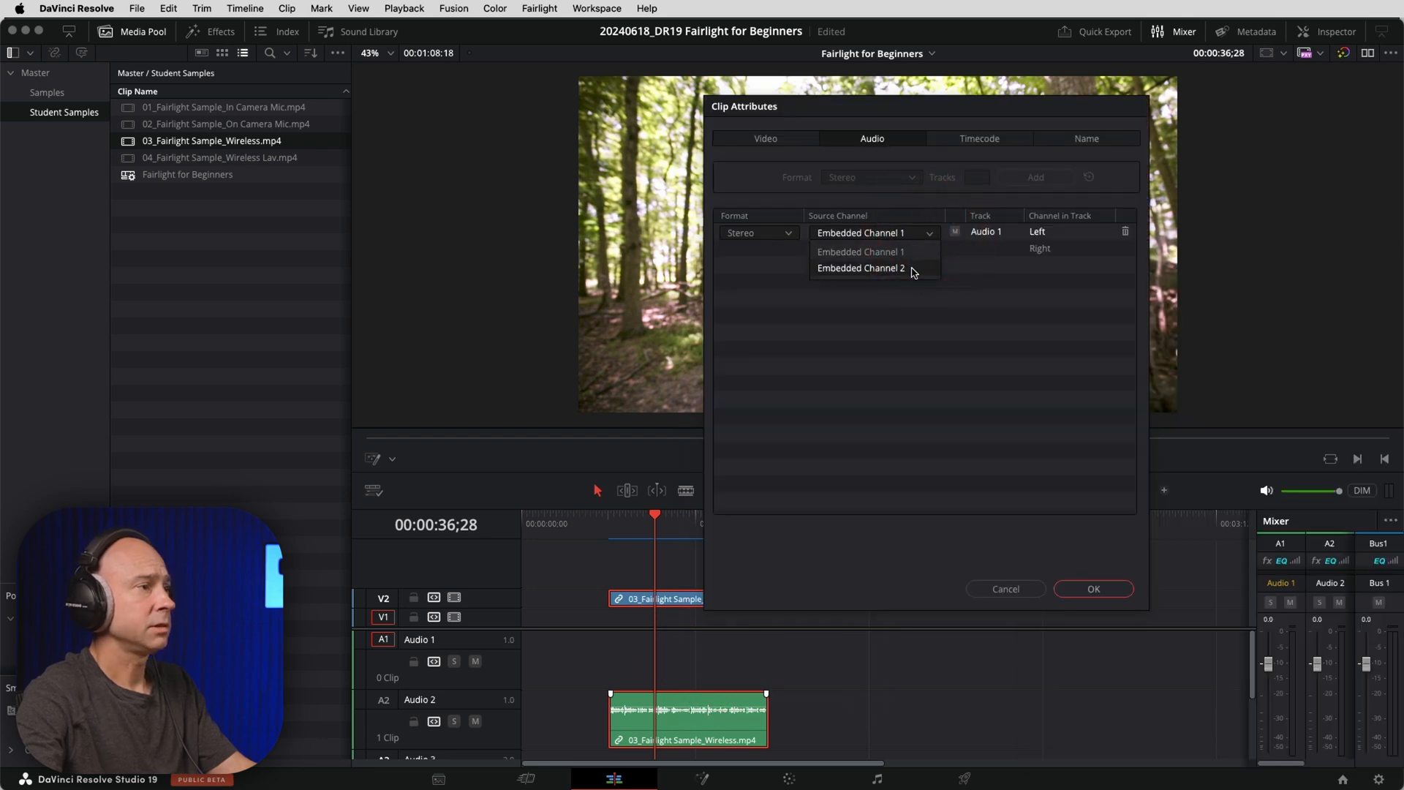
pyautogui.click(860, 269)
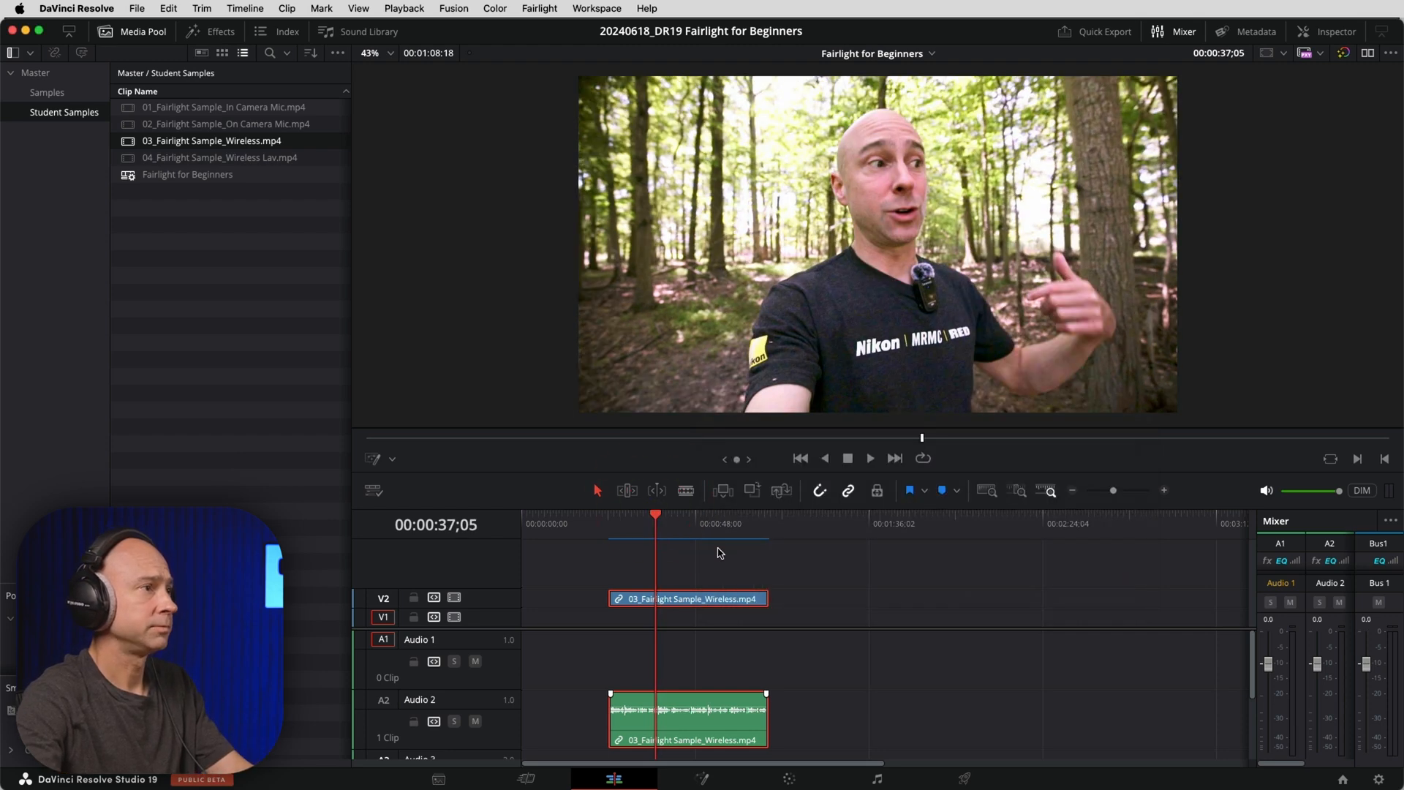
# - Play the Wireless clip on Audio 2 to hear the remapped channel, then stop
pyautogui.click(868, 458)
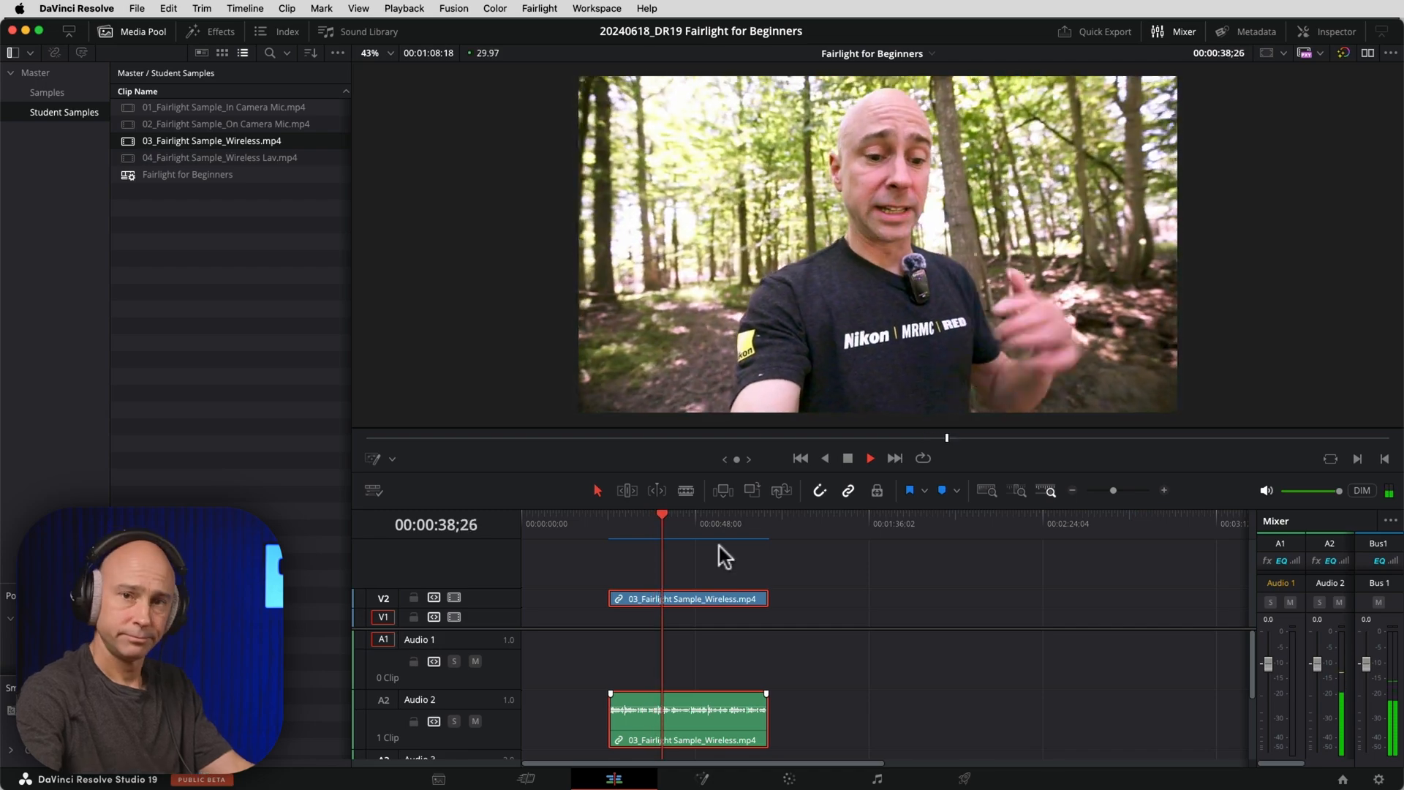
pyautogui.click(867, 458)
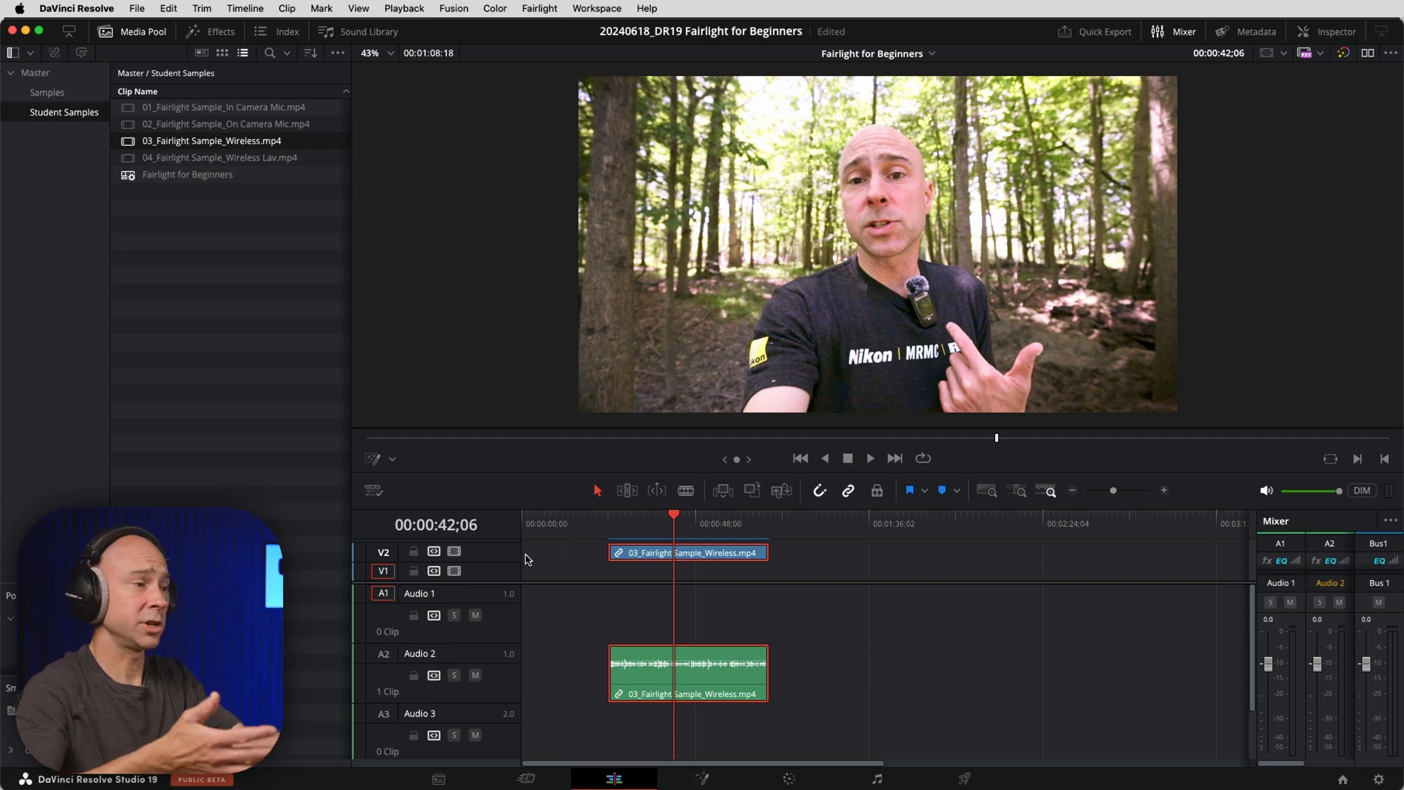
pyautogui.moveTo(481, 429)
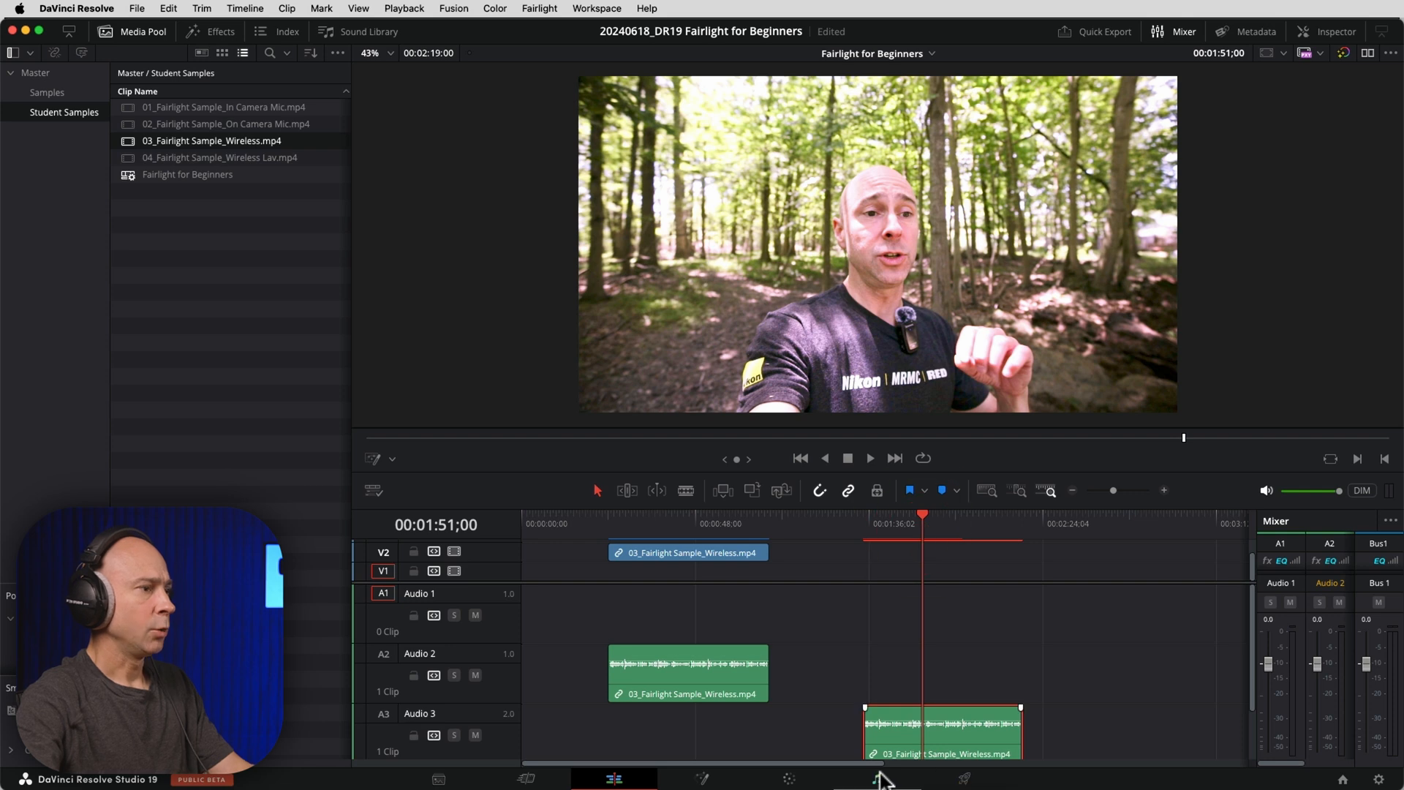
# - Switch to the Fairlight page and drag the second Wireless clip from Audio 3 onto mono Audio 2
pyautogui.click(877, 777)
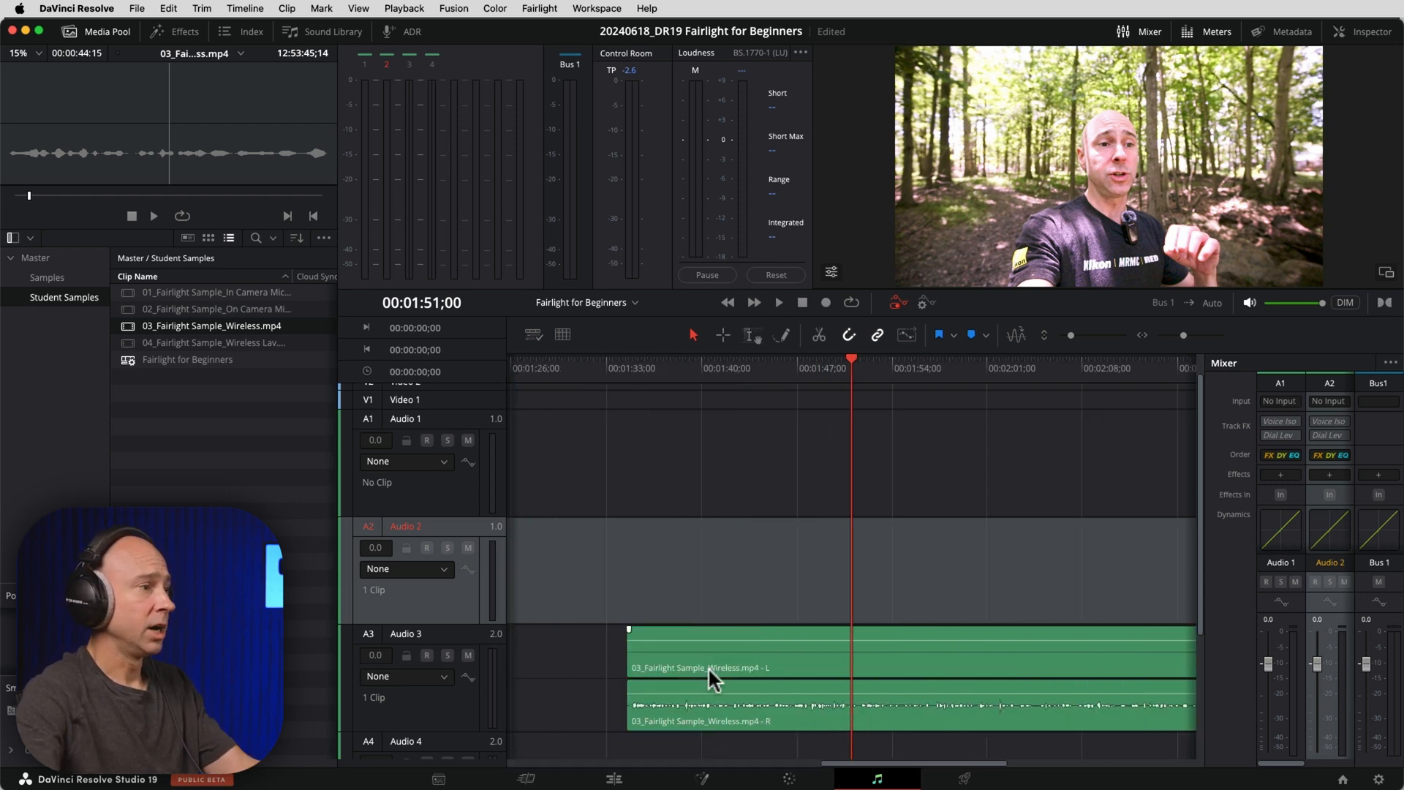
pyautogui.click(717, 676)
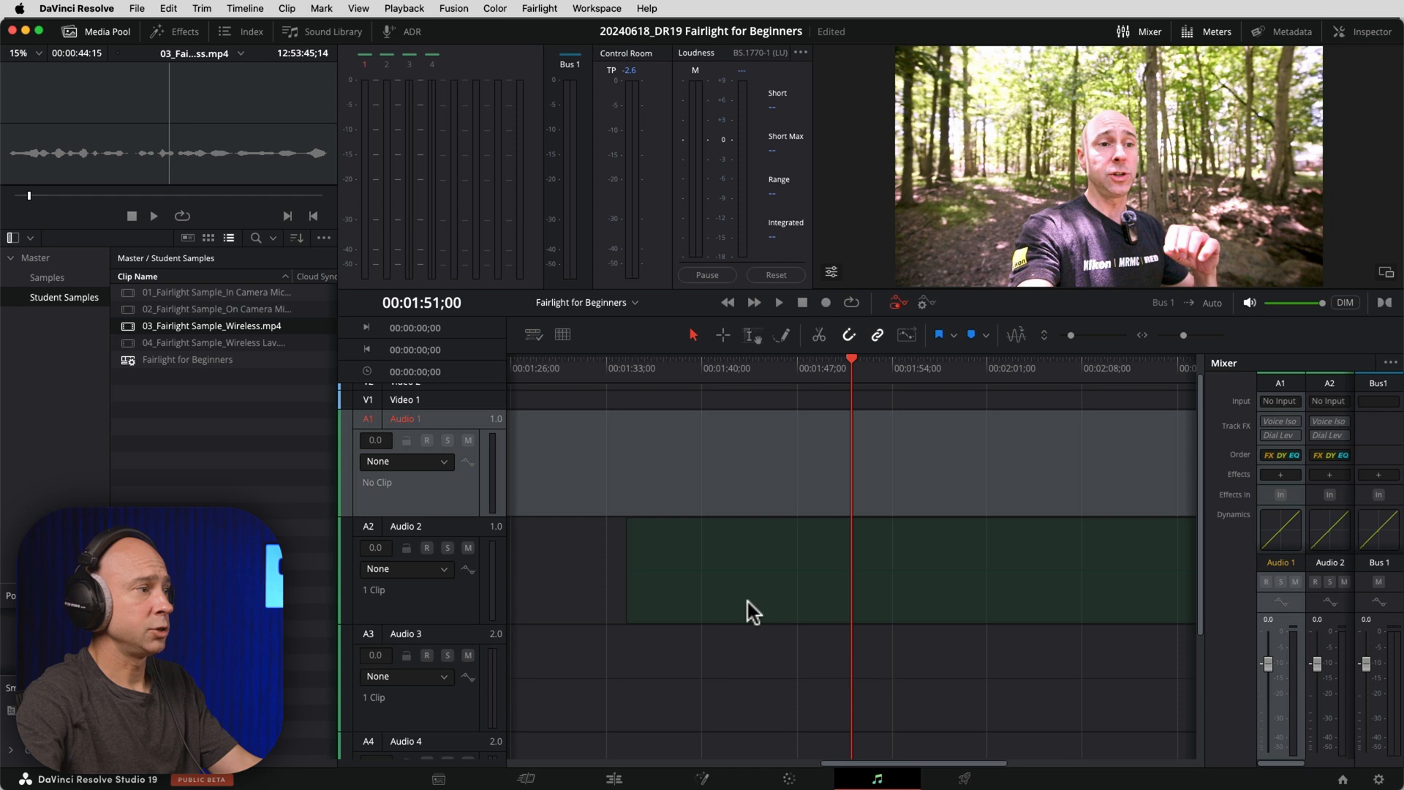
pyautogui.click(752, 596)
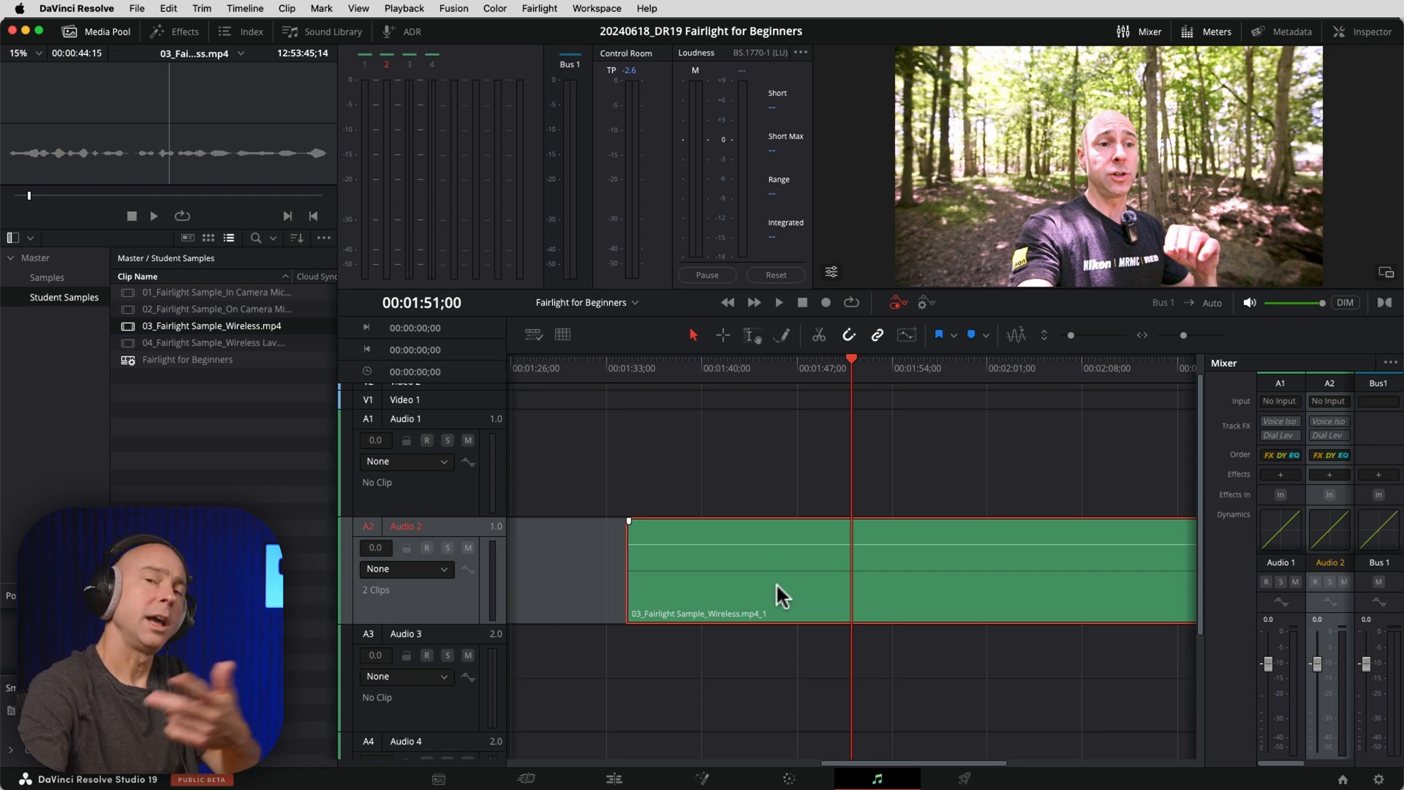
# - Show Clip Attributes for the Audio 2 clip, revealing its Format and Source Channel choices
pyautogui.rightClick(780, 596)
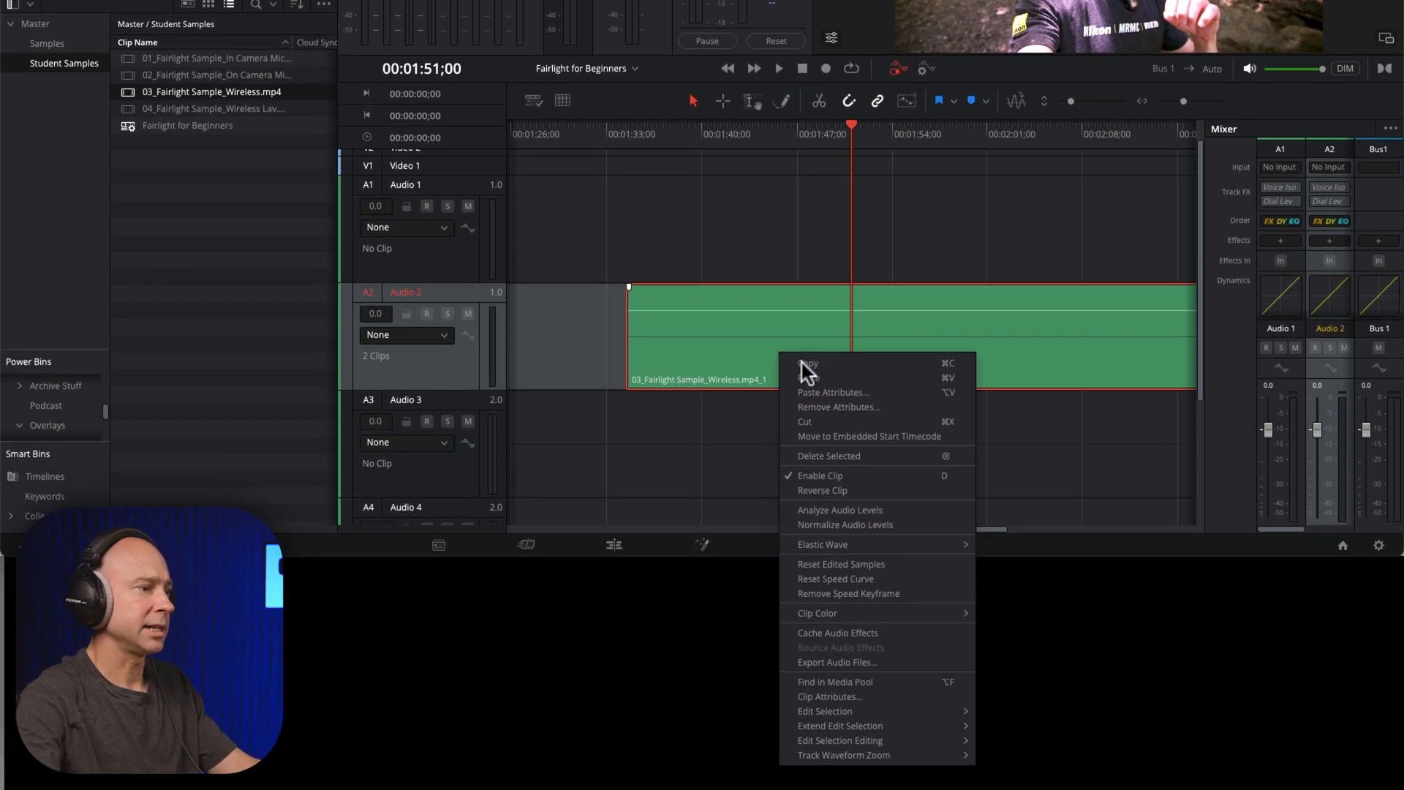
pyautogui.click(830, 696)
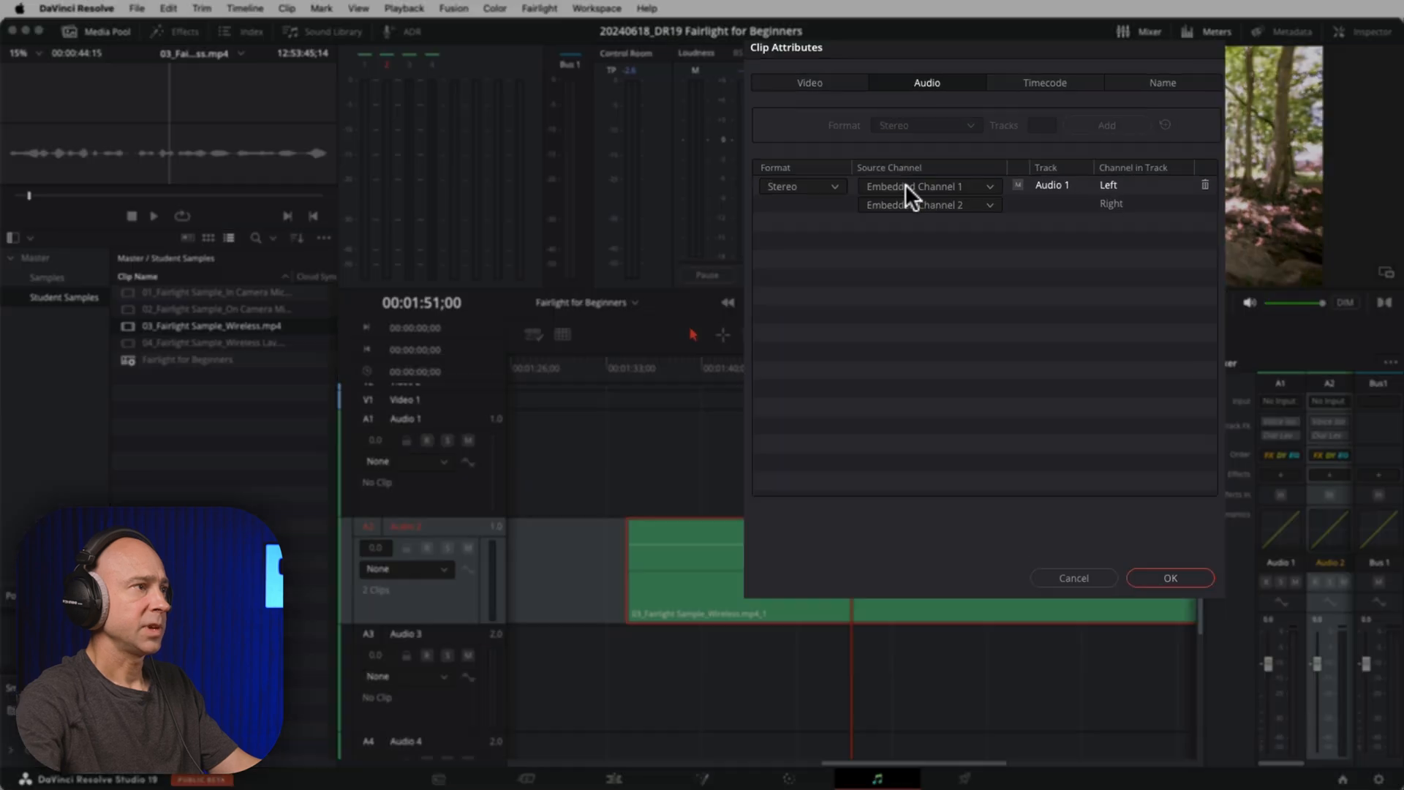
pyautogui.click(802, 186)
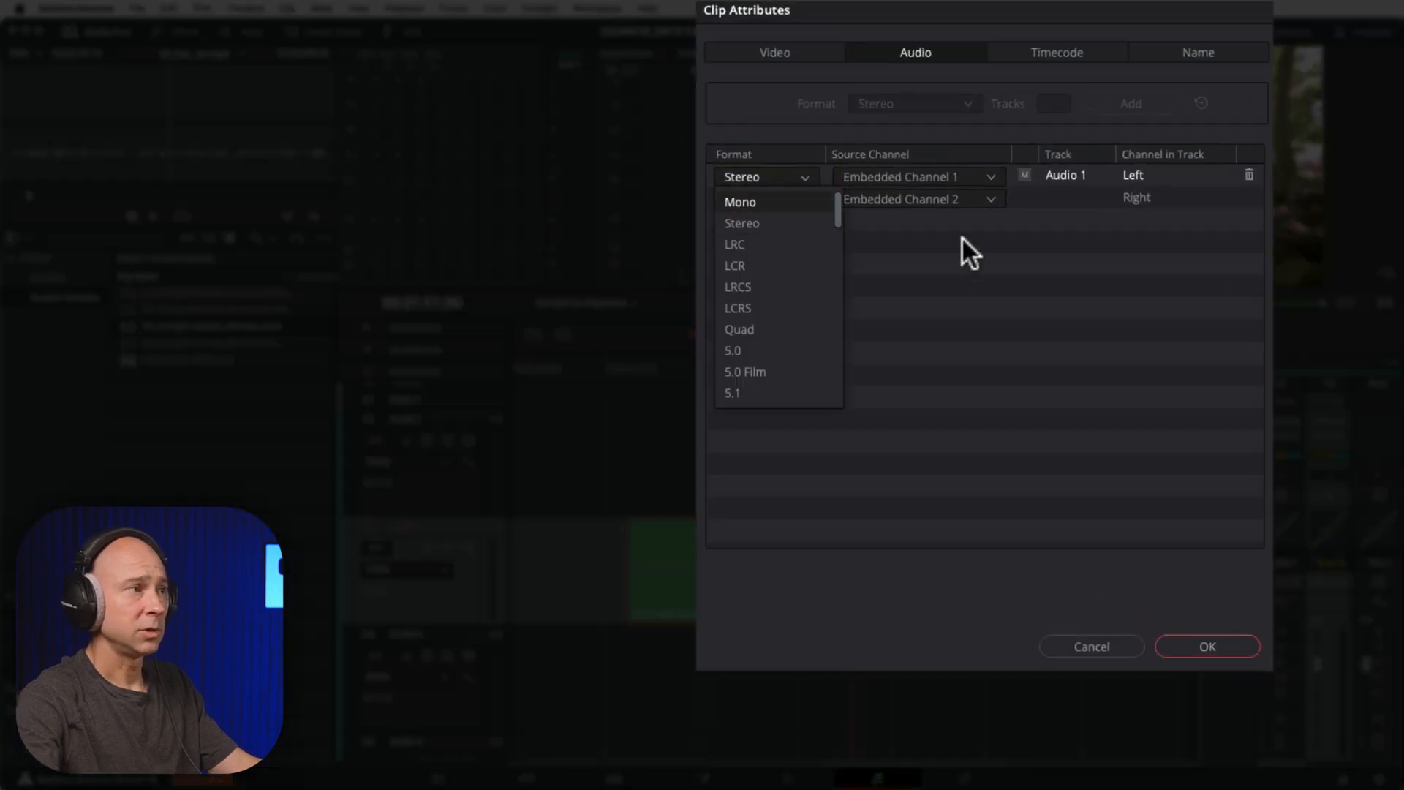
pyautogui.click(913, 177)
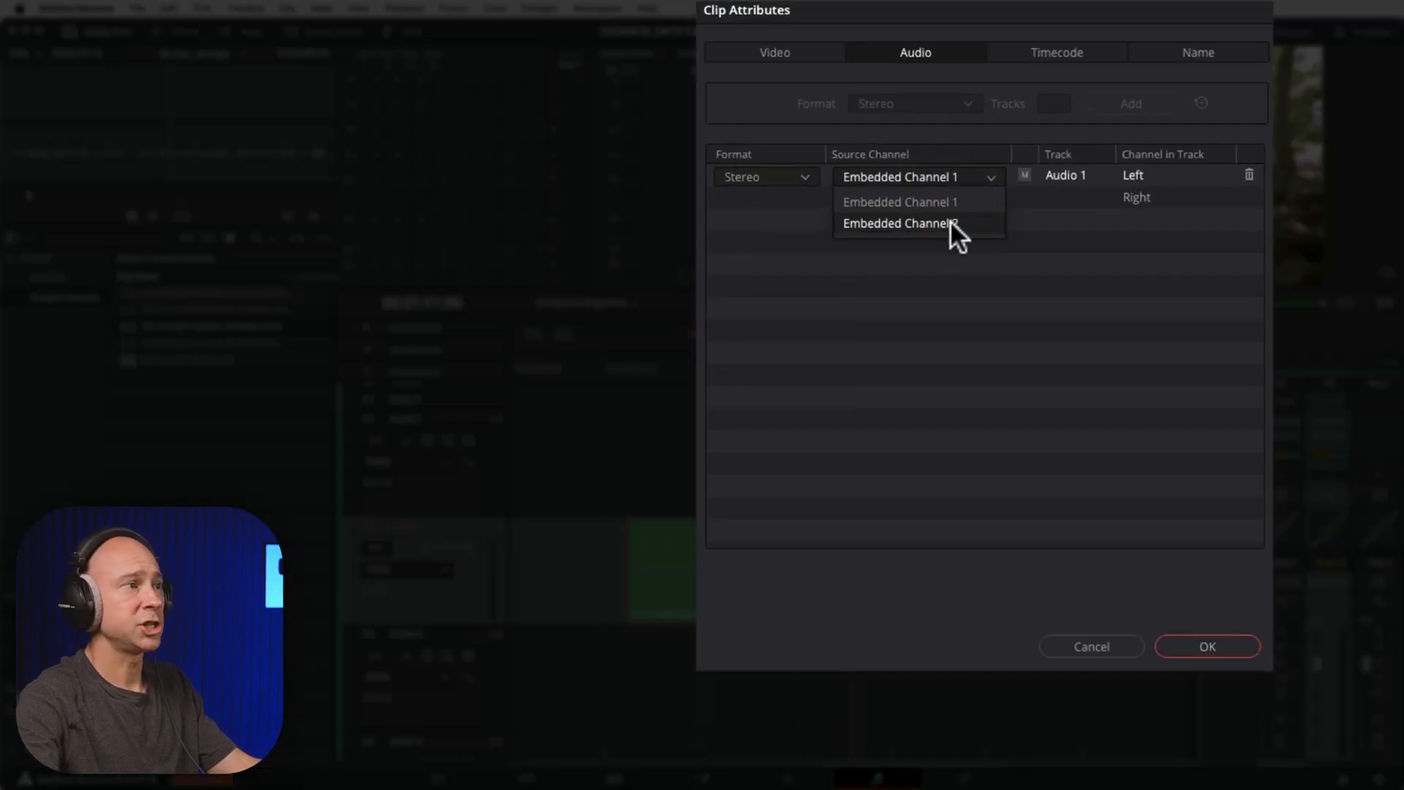